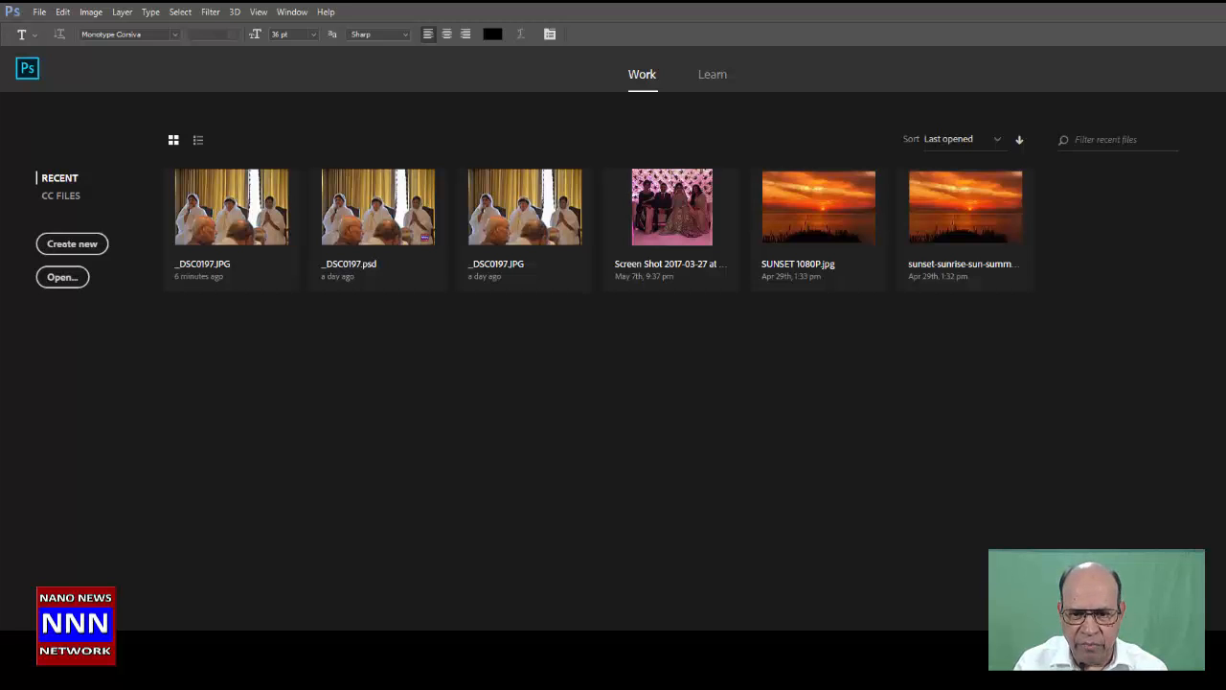
mouse_move(644, 526)
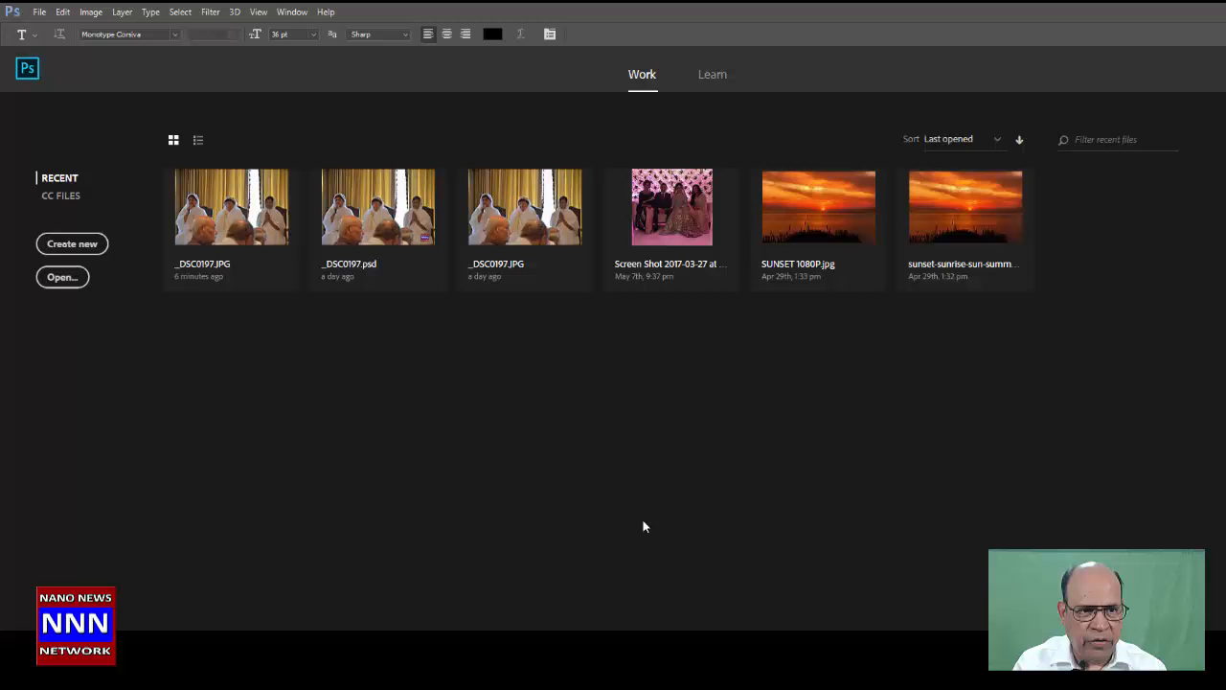
mouse_move(71, 53)
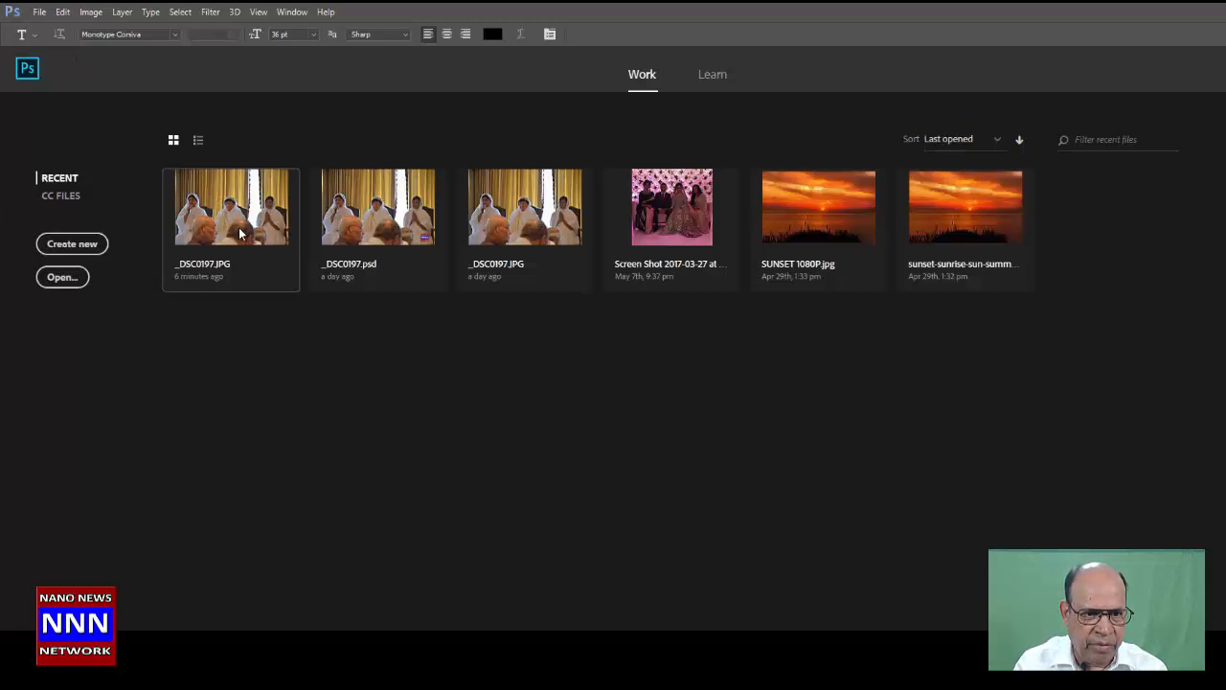
Open the event photo _DSC0197.JPG from the Recent thumbnails on the start screen.
double_click(230, 207)
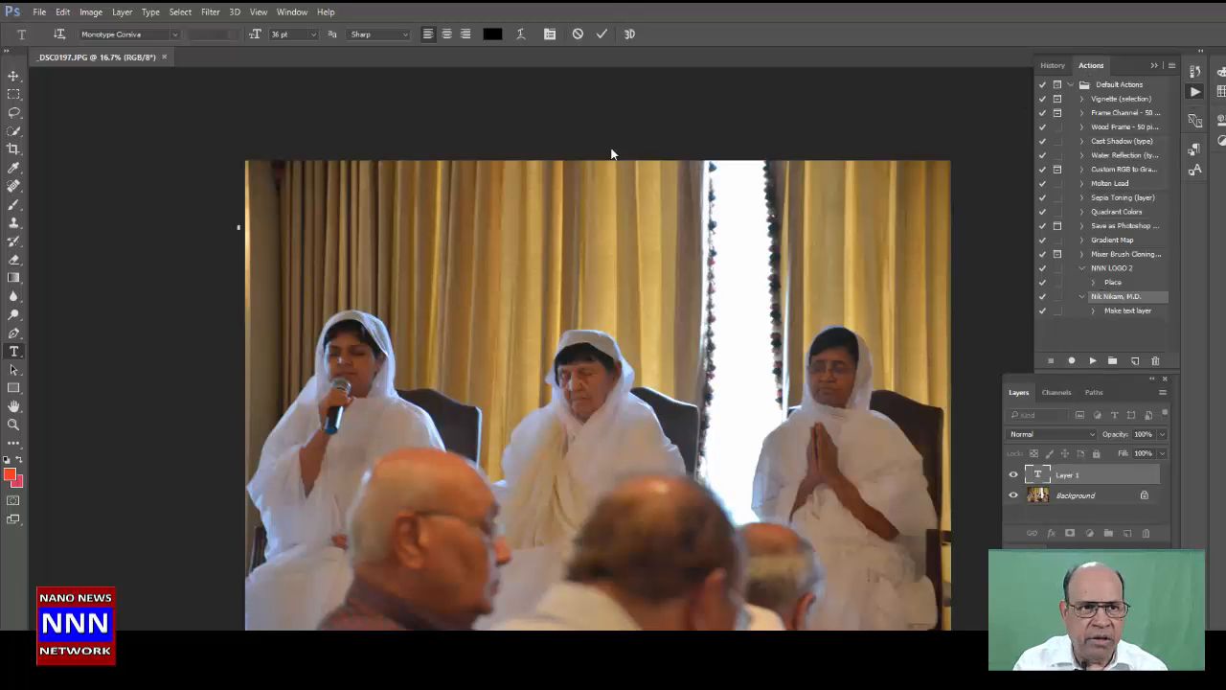
Commit the pending type edit on Layer 1 of the event photo.
click(292, 11)
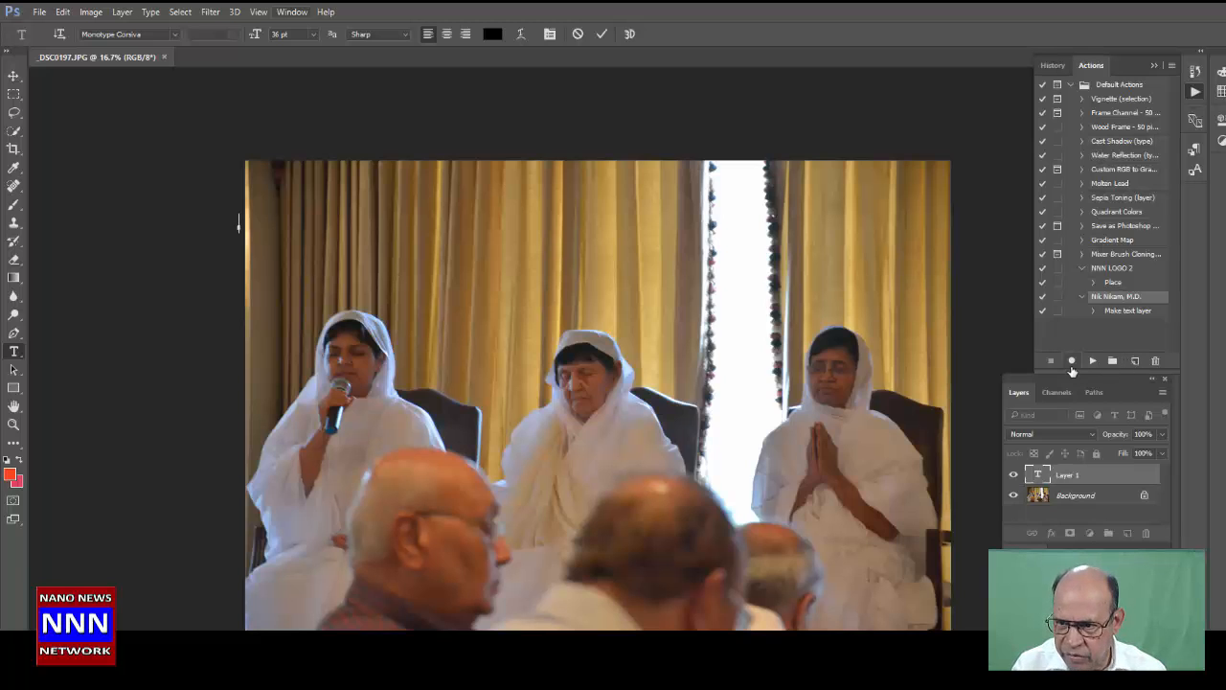
mouse_move(1072, 361)
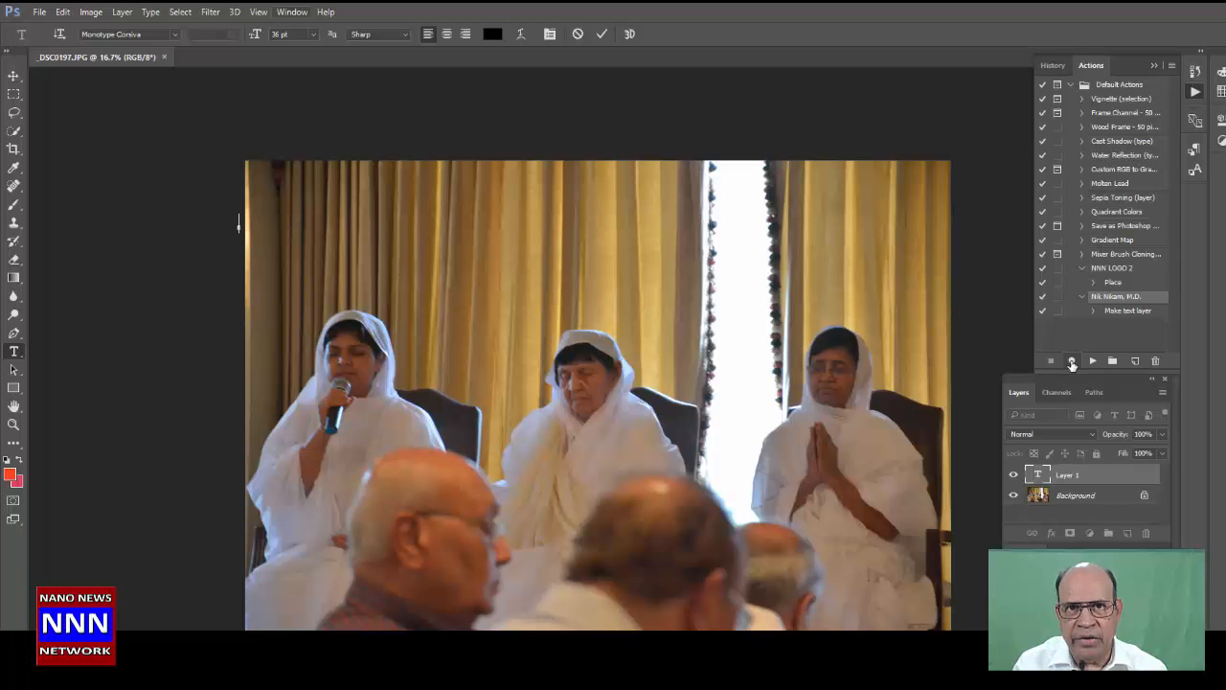
click(1136, 360)
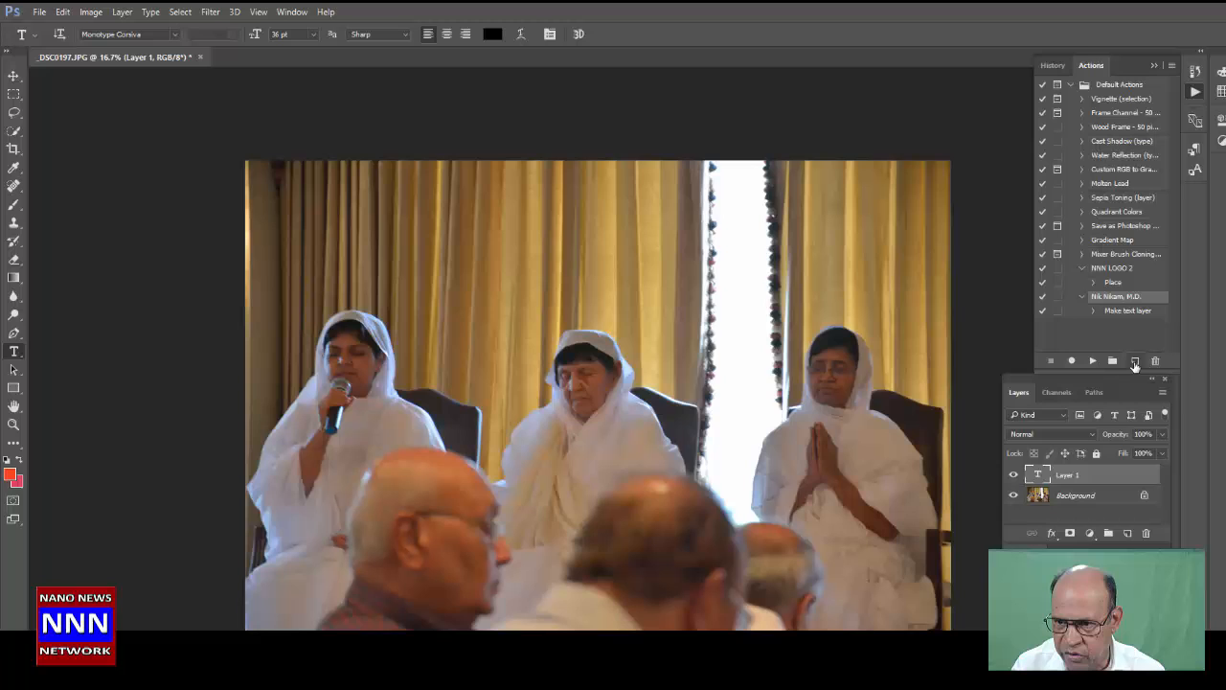
mouse_move(1135, 361)
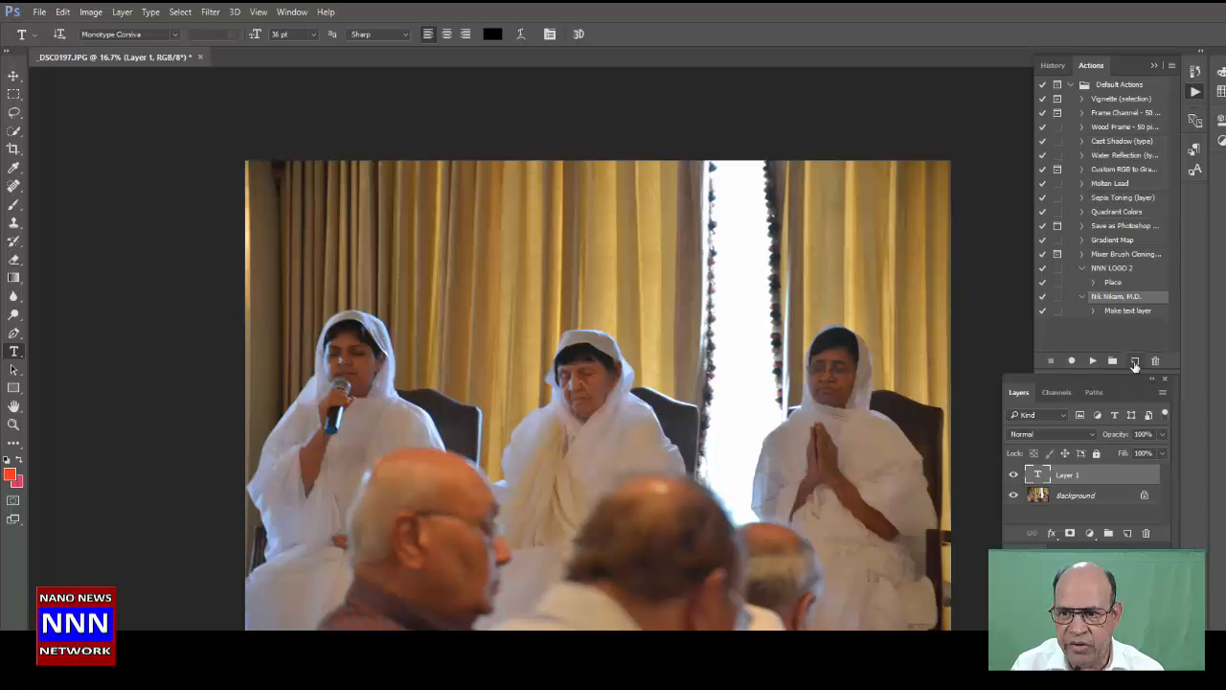
Create the action 'NNN LOGO INSERT' in Default Actions and start recording.
click(1136, 360)
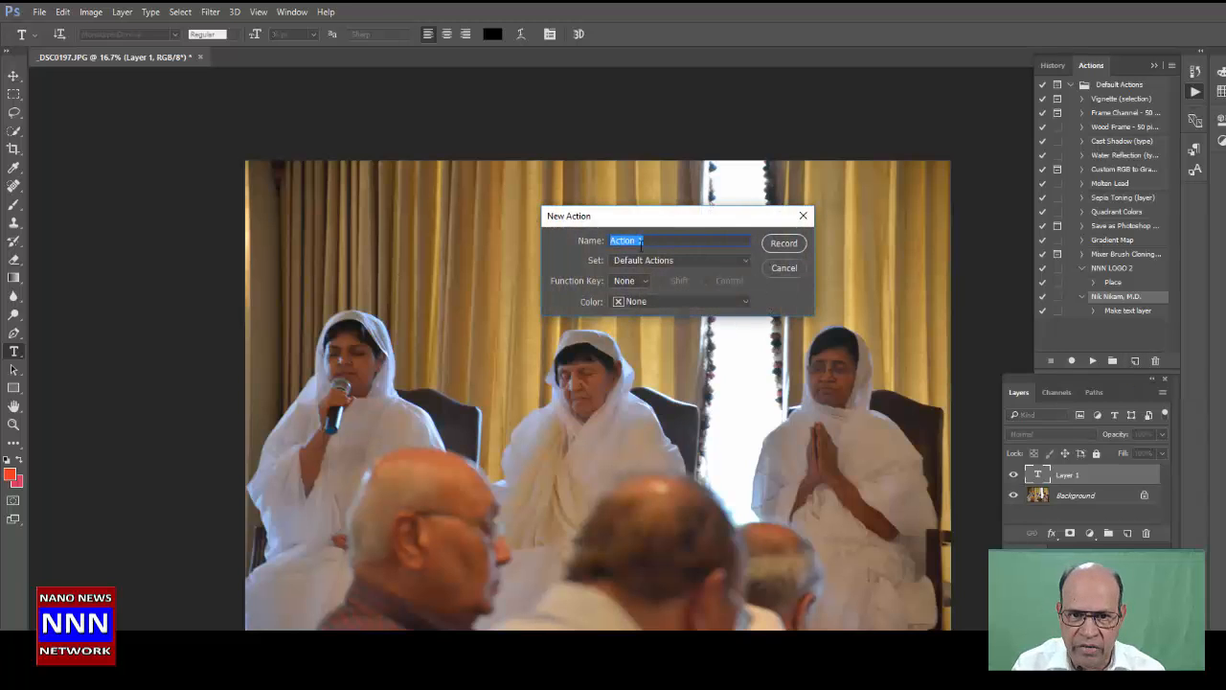
text(nn)
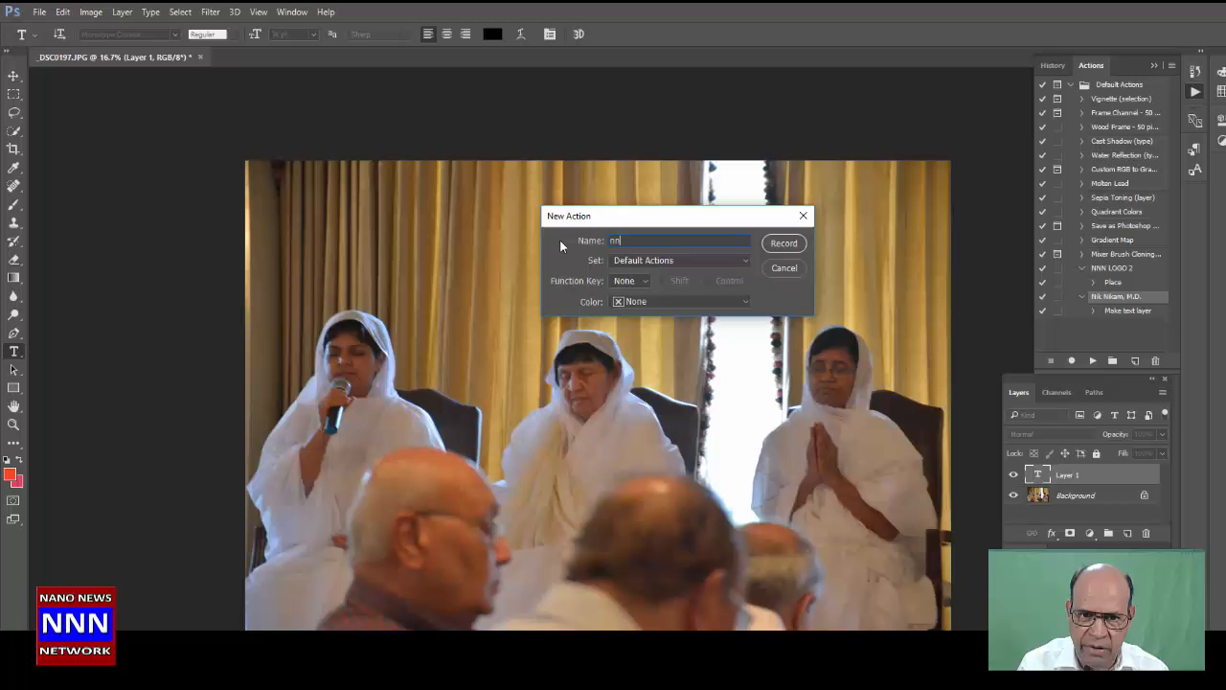
text(NNN LOGO INSERT)
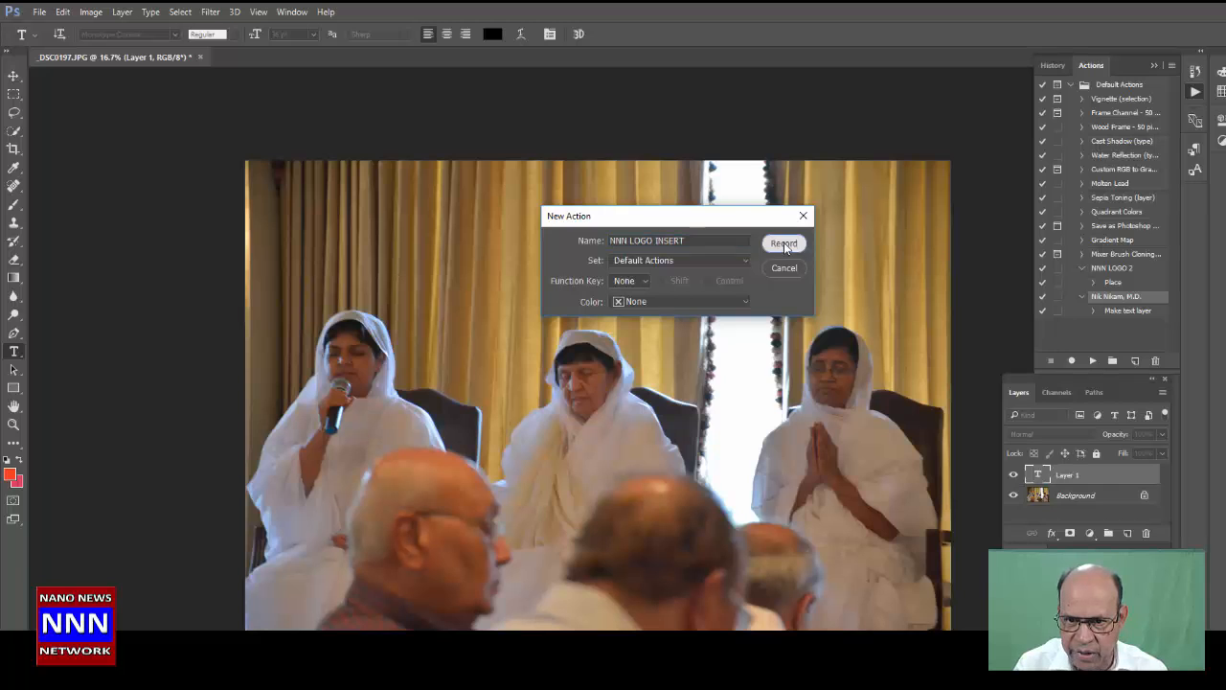
click(782, 242)
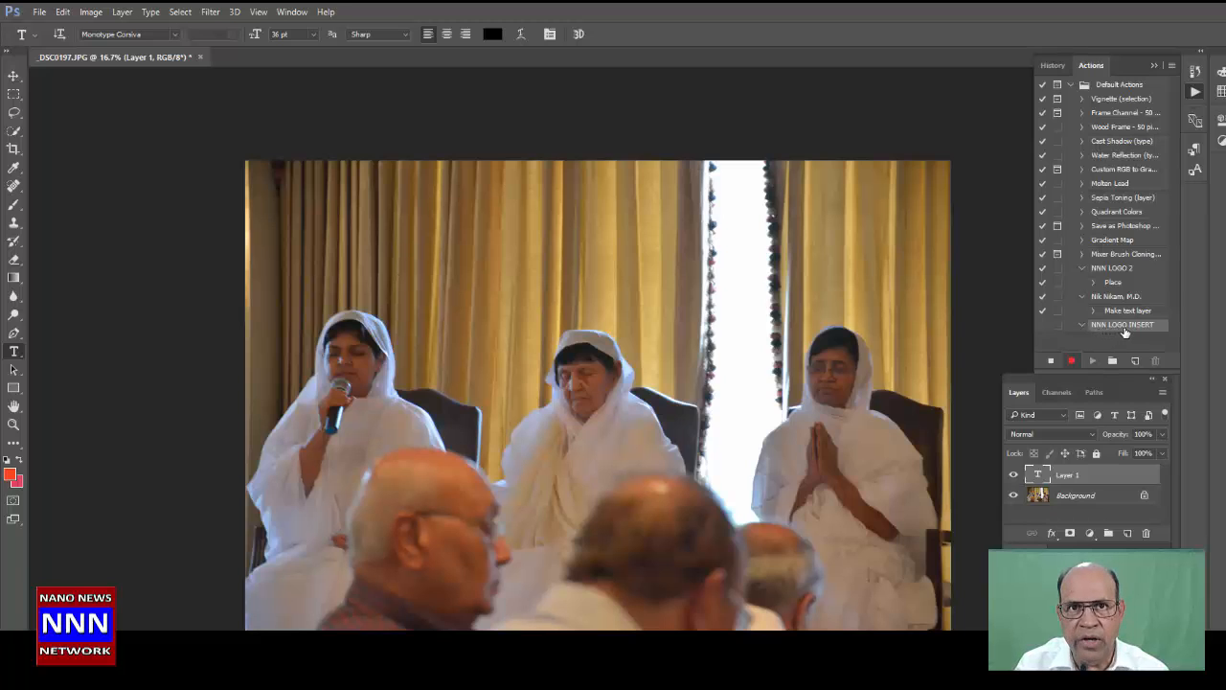
mouse_move(1131, 331)
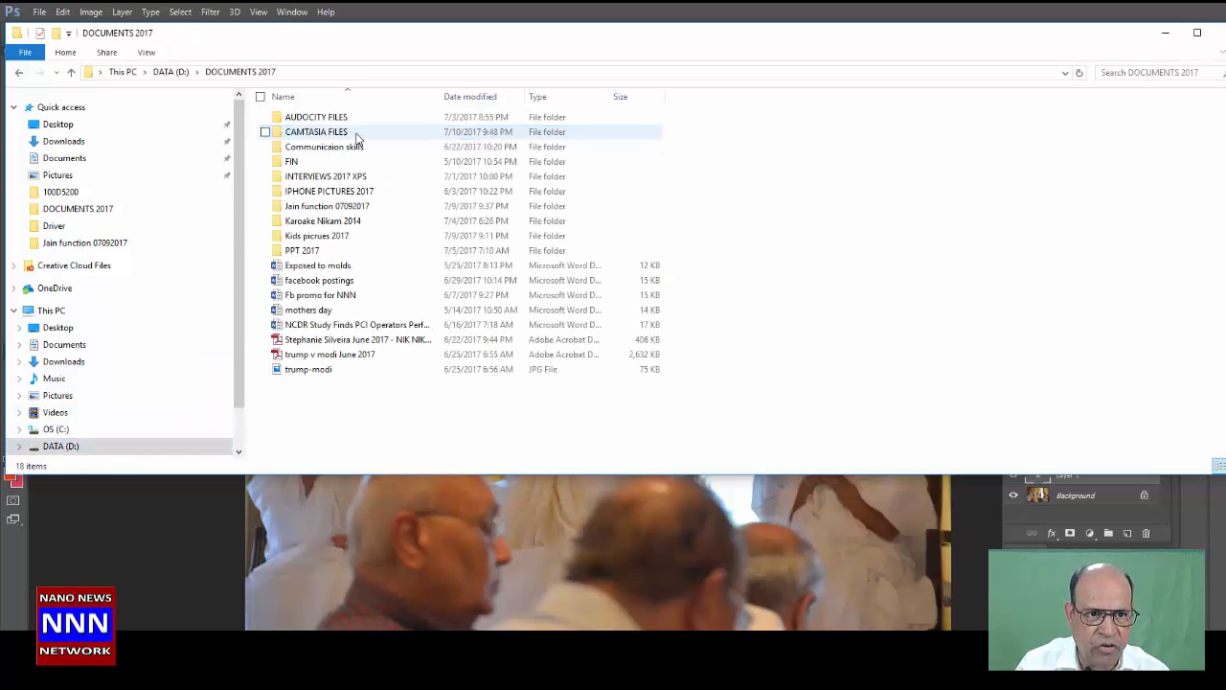
Browse INTERVIEWS 2017 XPS > VIDEO LIBRARY 2017 > LOGOS 2017 and preview NNN 2016.png.
click(327, 205)
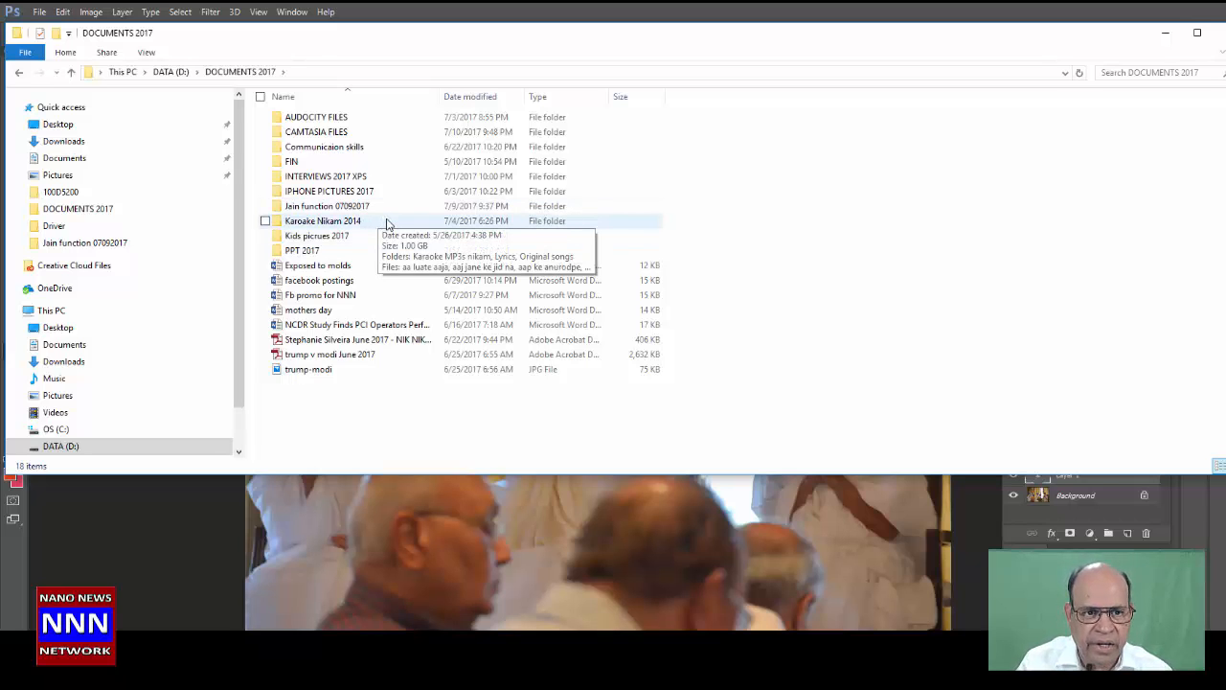
mouse_move(393, 191)
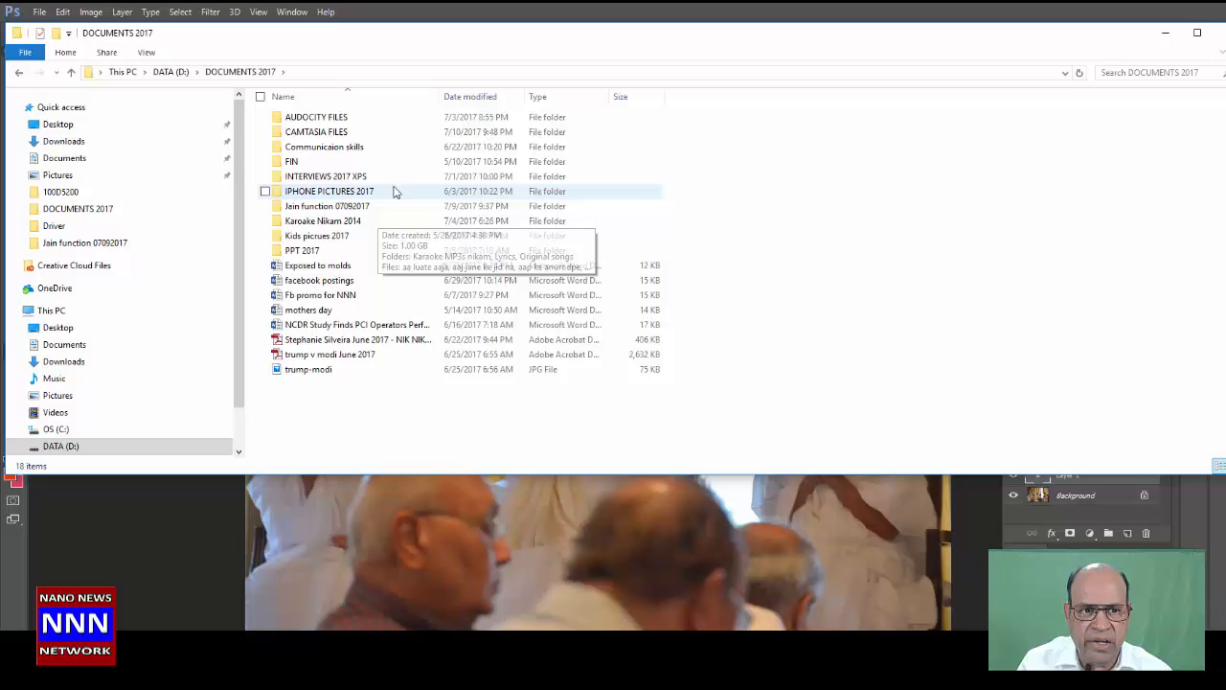
double_click(326, 175)
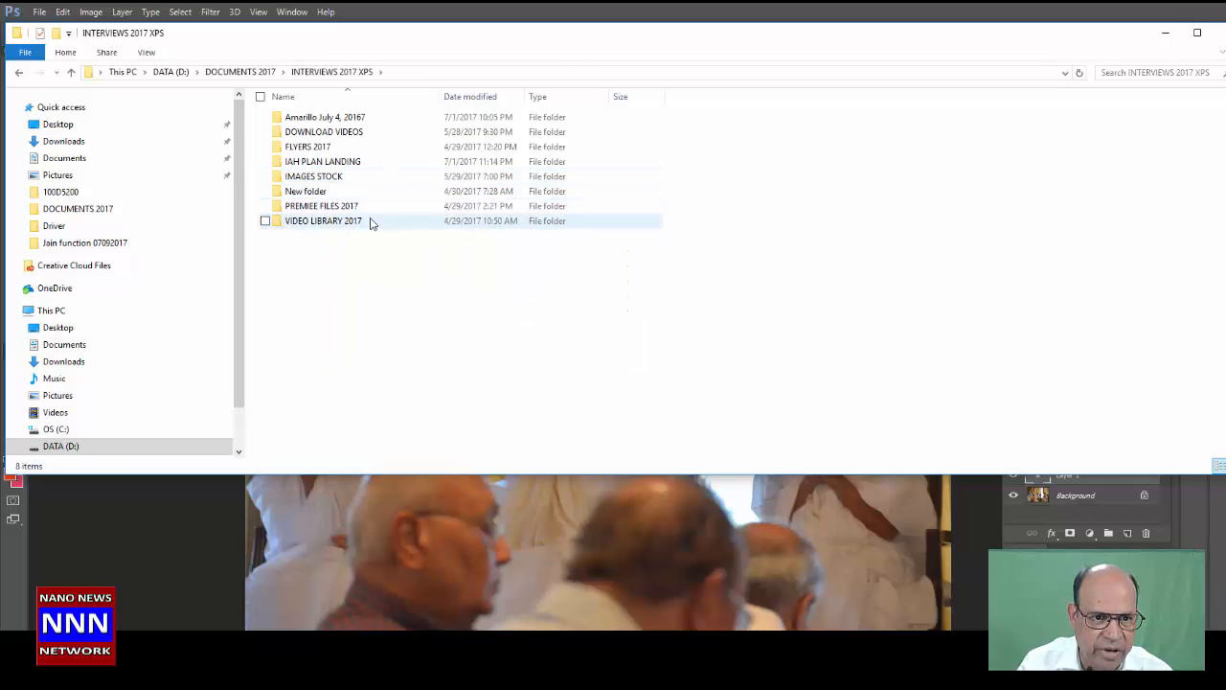
double_click(323, 220)
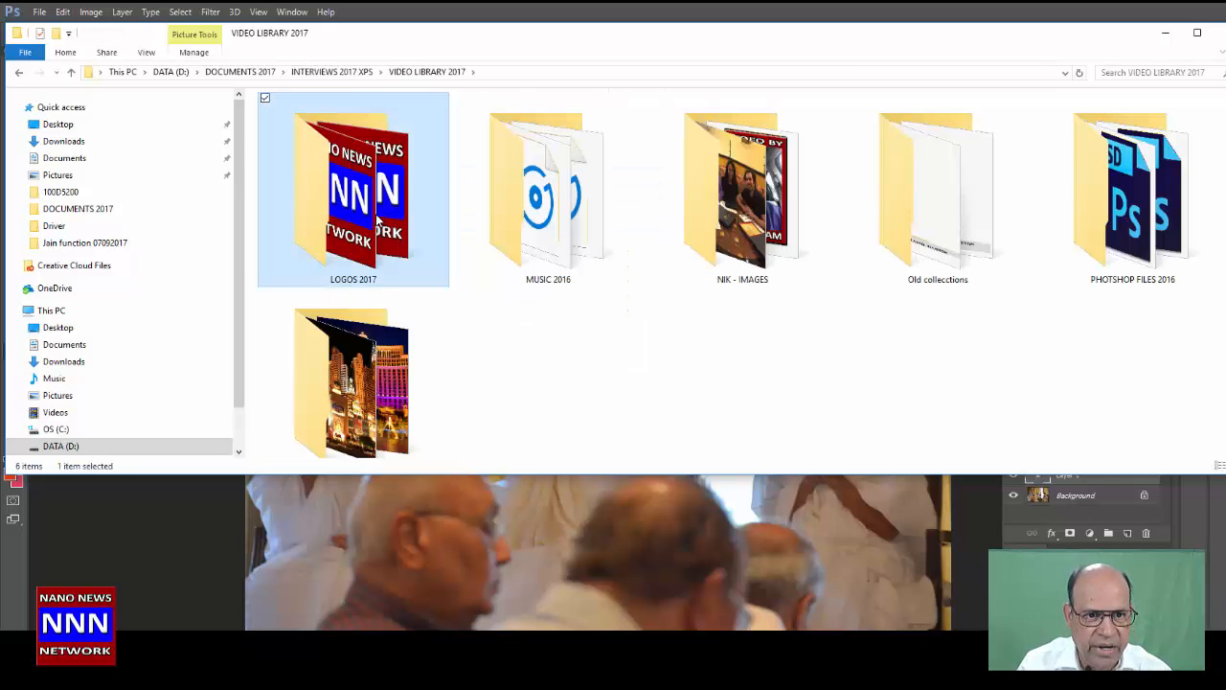
double_click(353, 189)
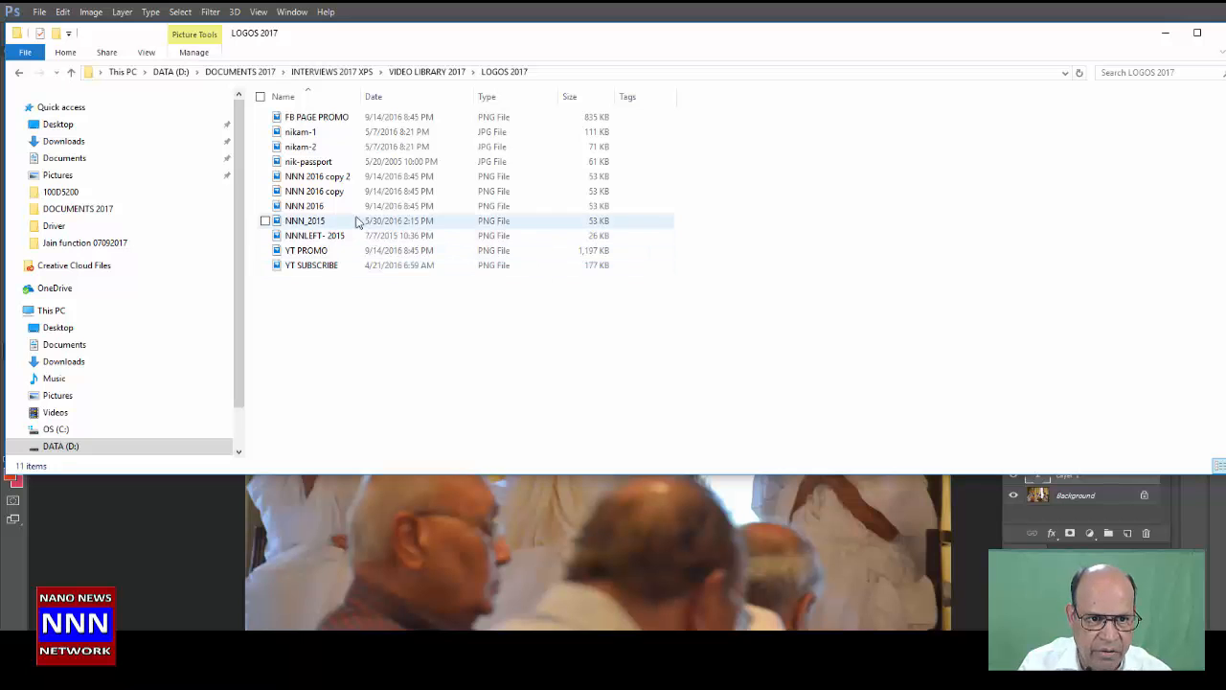
mouse_move(331, 206)
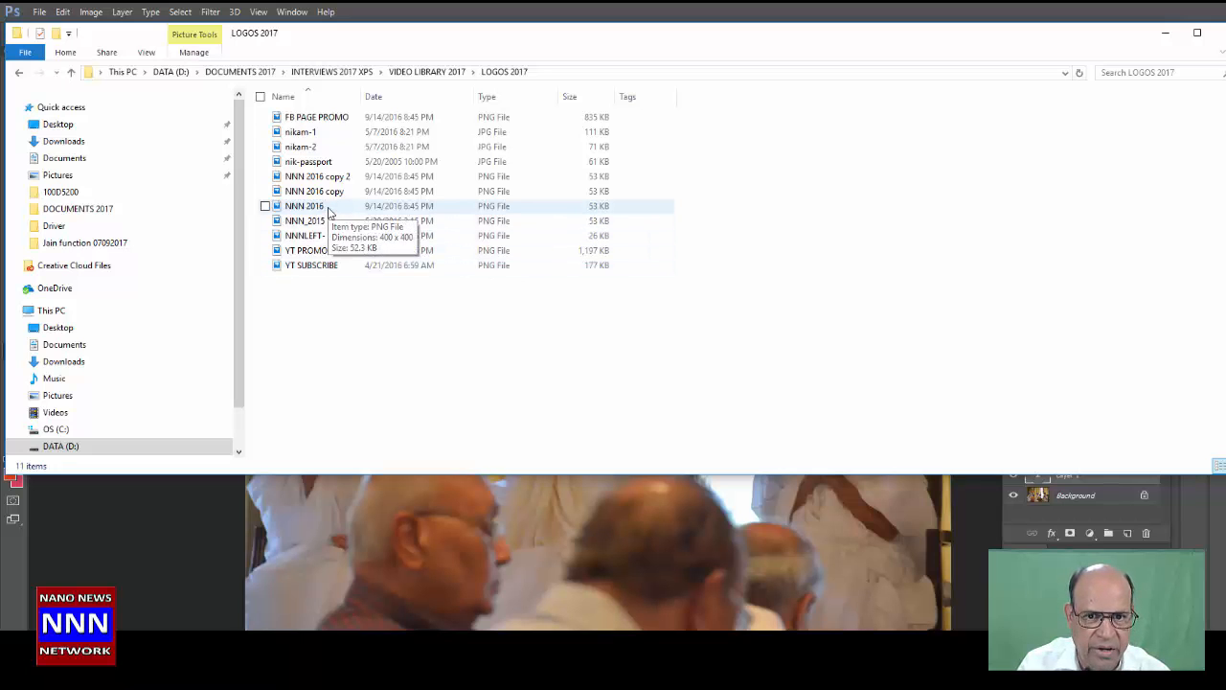
double_click(303, 205)
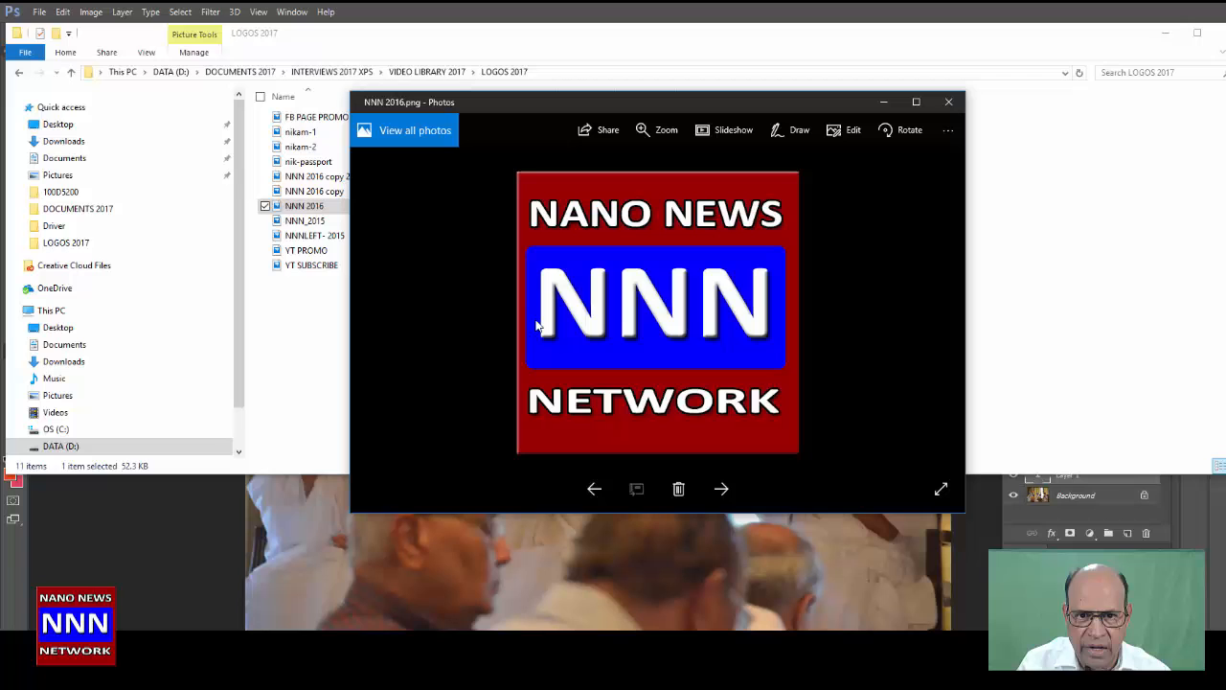
mouse_move(843, 229)
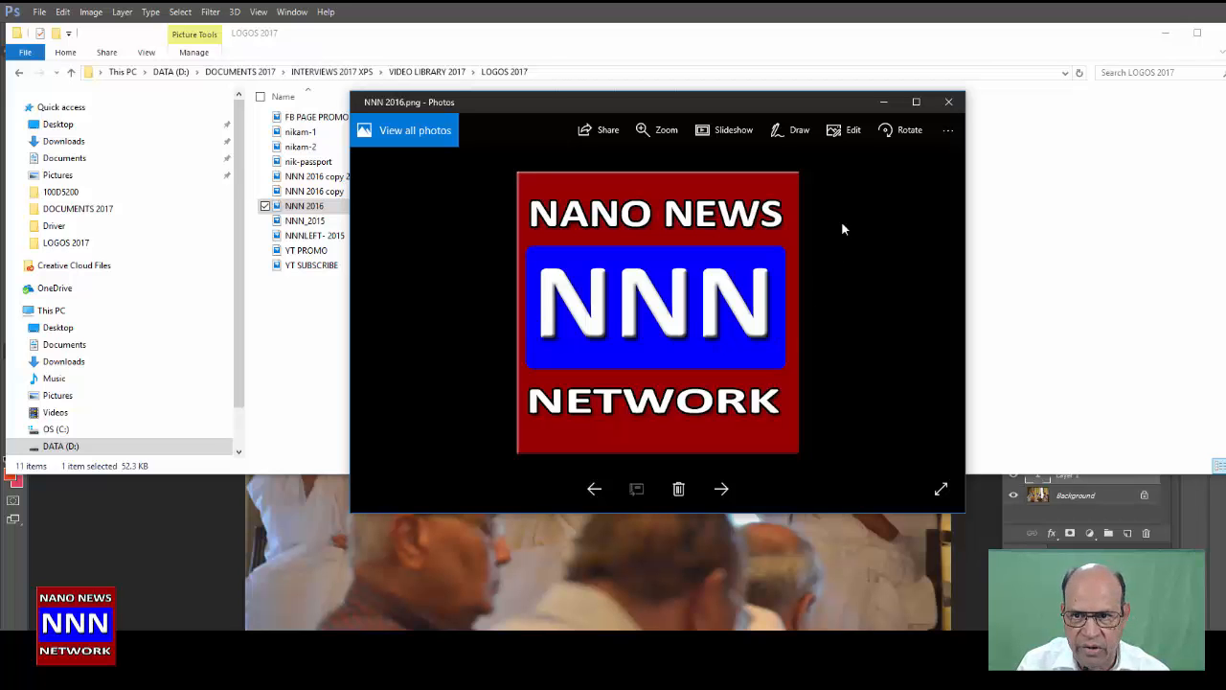
click(949, 101)
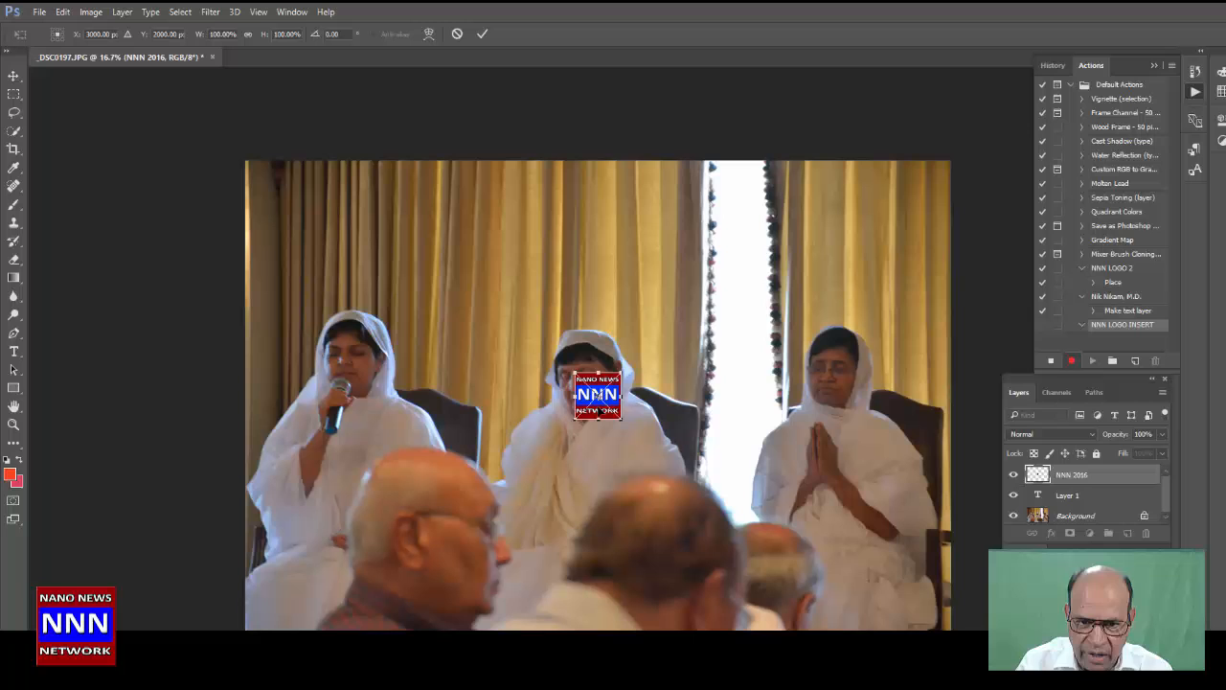
Drag the placed NNN 2016 logo into the photo's bottom-right corner and commit it.
drag(597, 396, 628, 407)
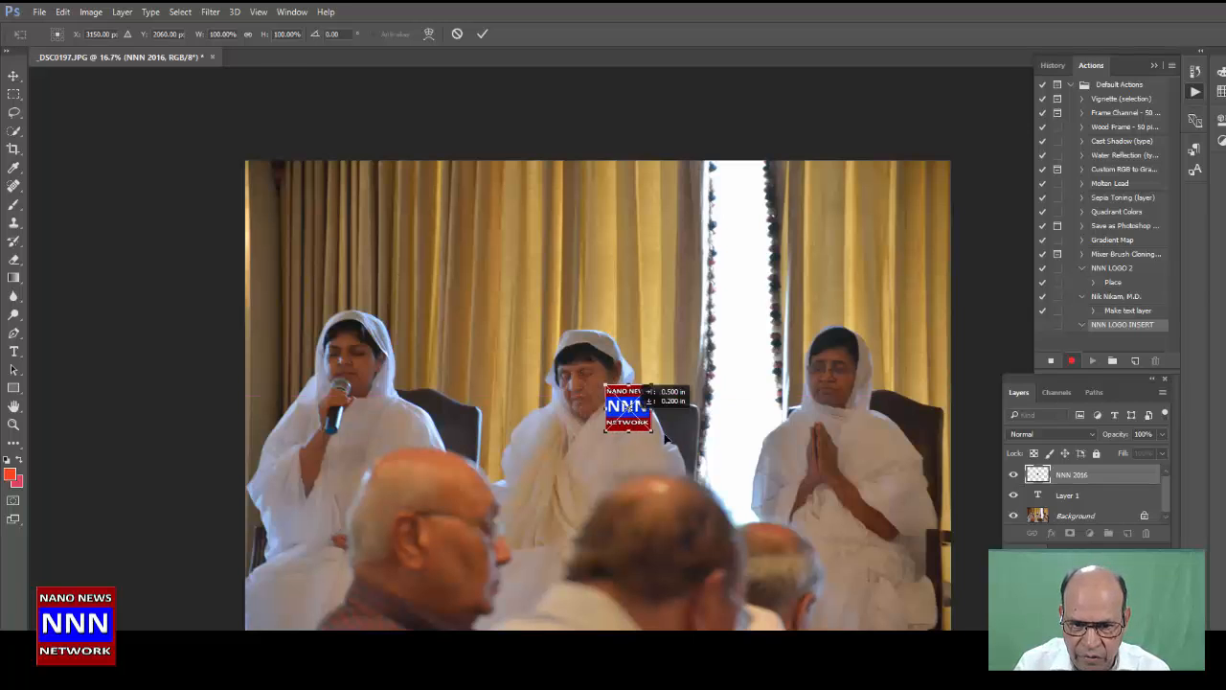
drag(627, 407, 906, 594)
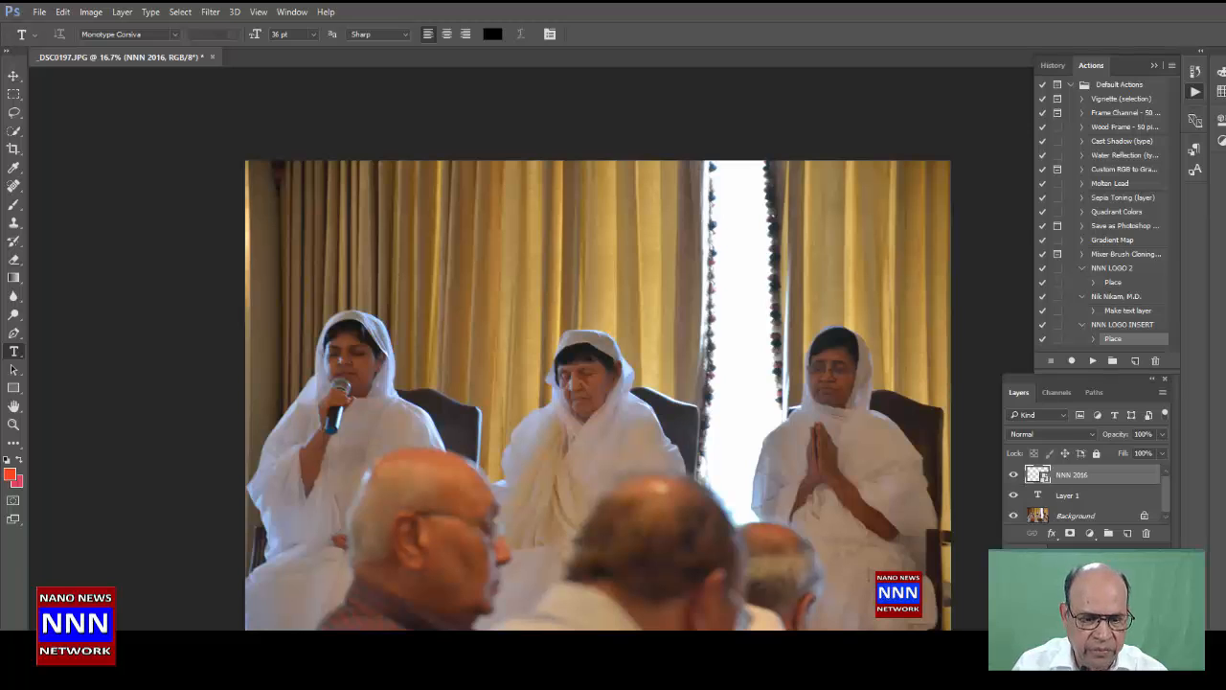
click(40, 11)
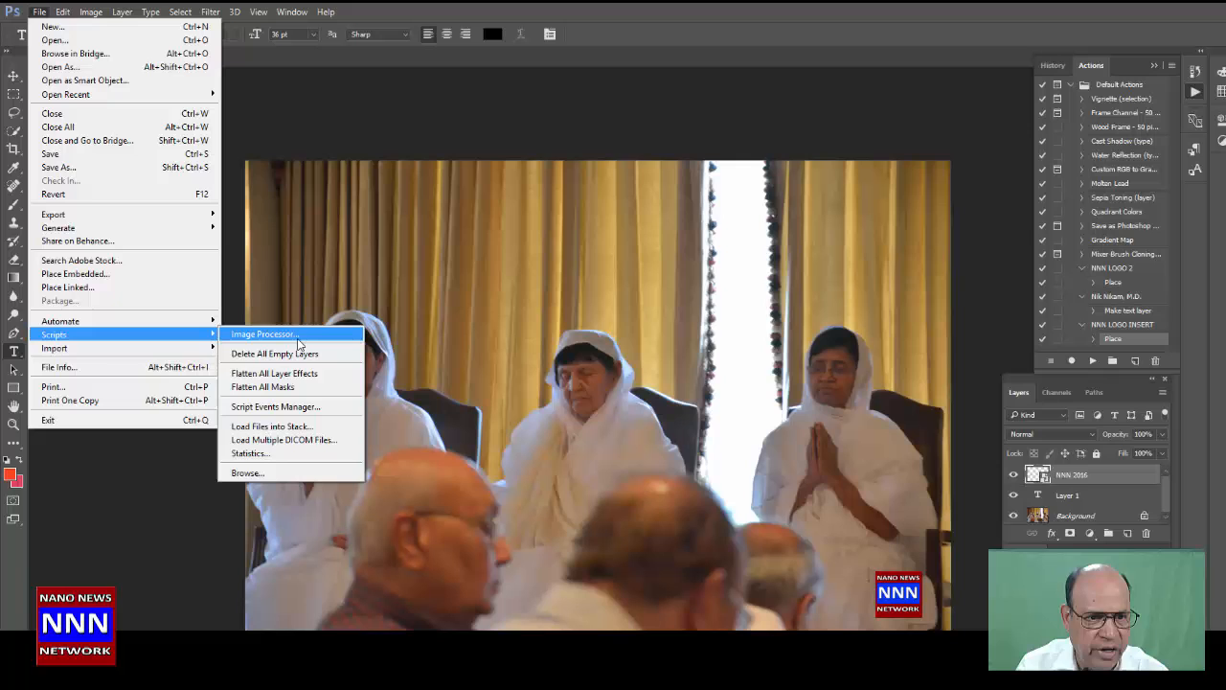
Open Image Processor and browse DOCUMENTS XPS to the logo test source folder.
click(263, 333)
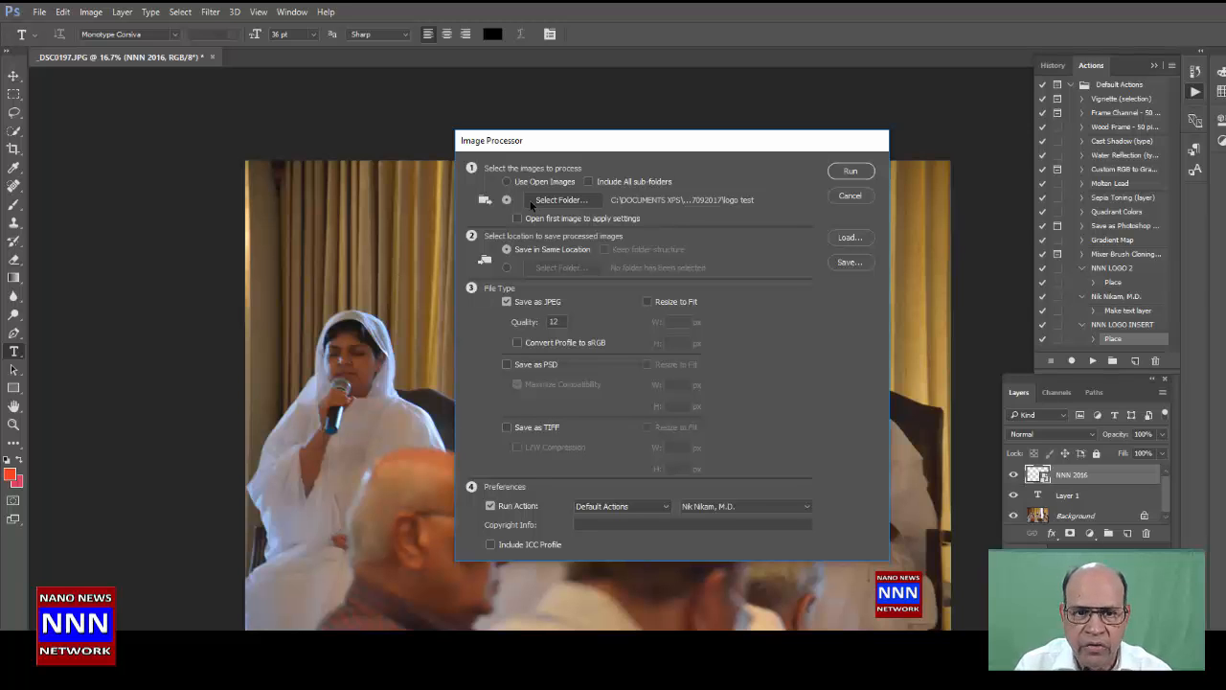
click(560, 199)
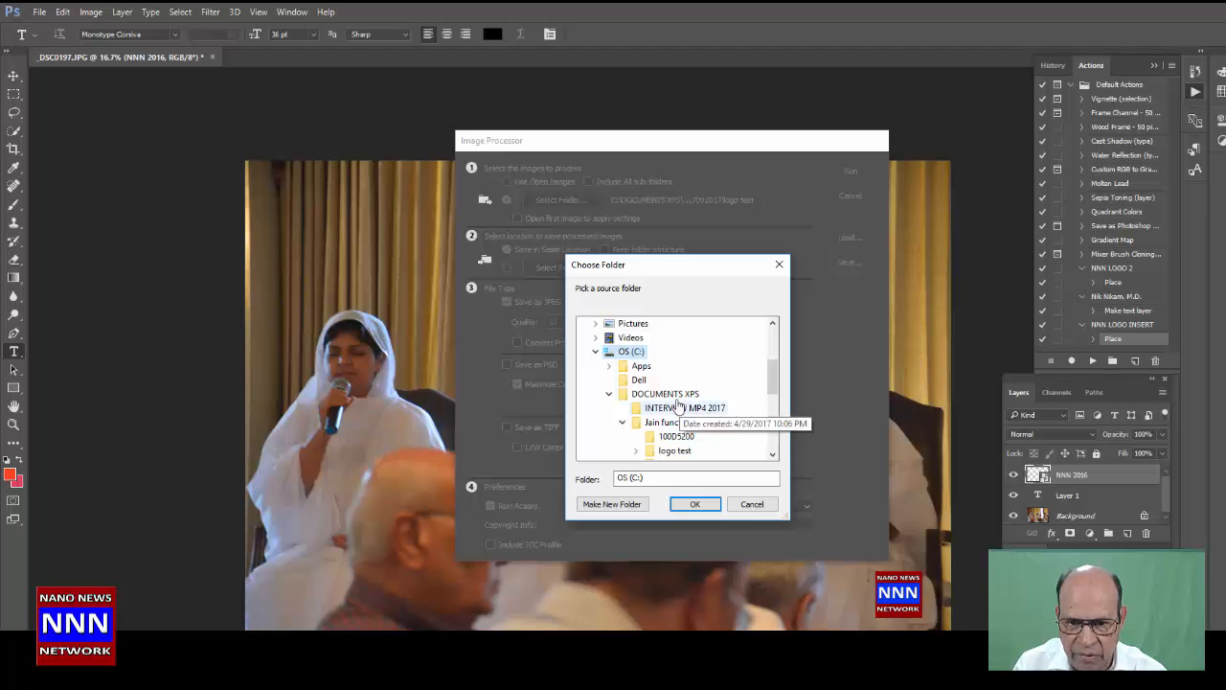
click(665, 394)
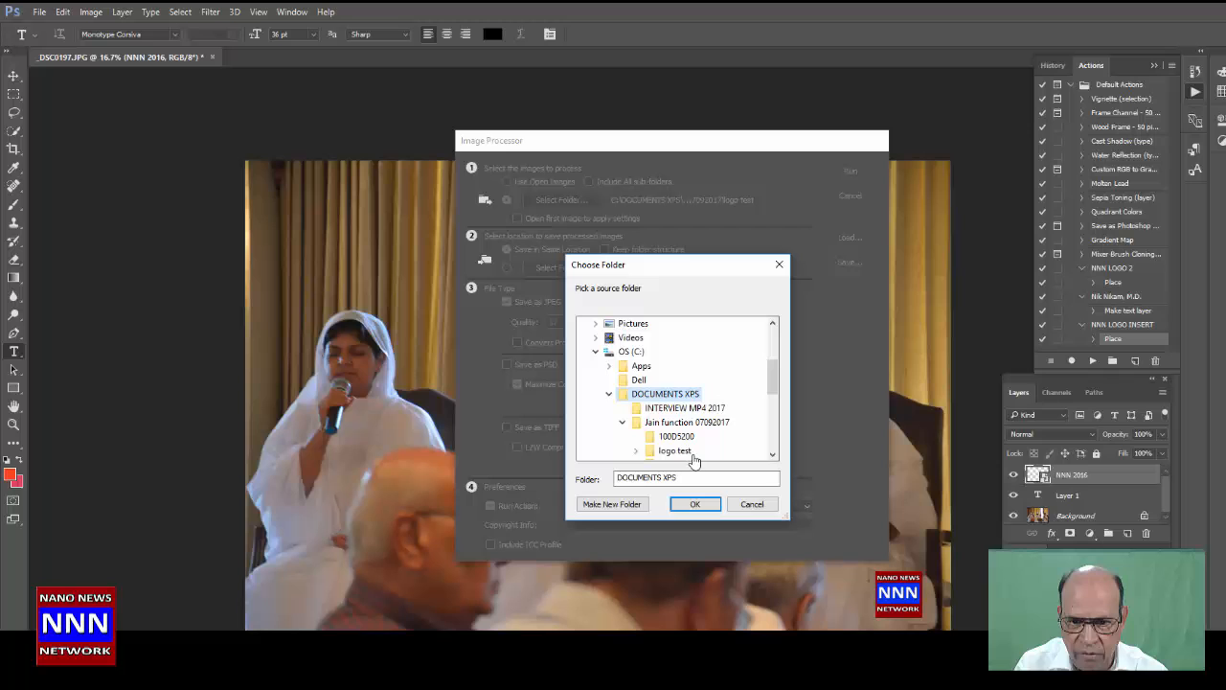
click(674, 450)
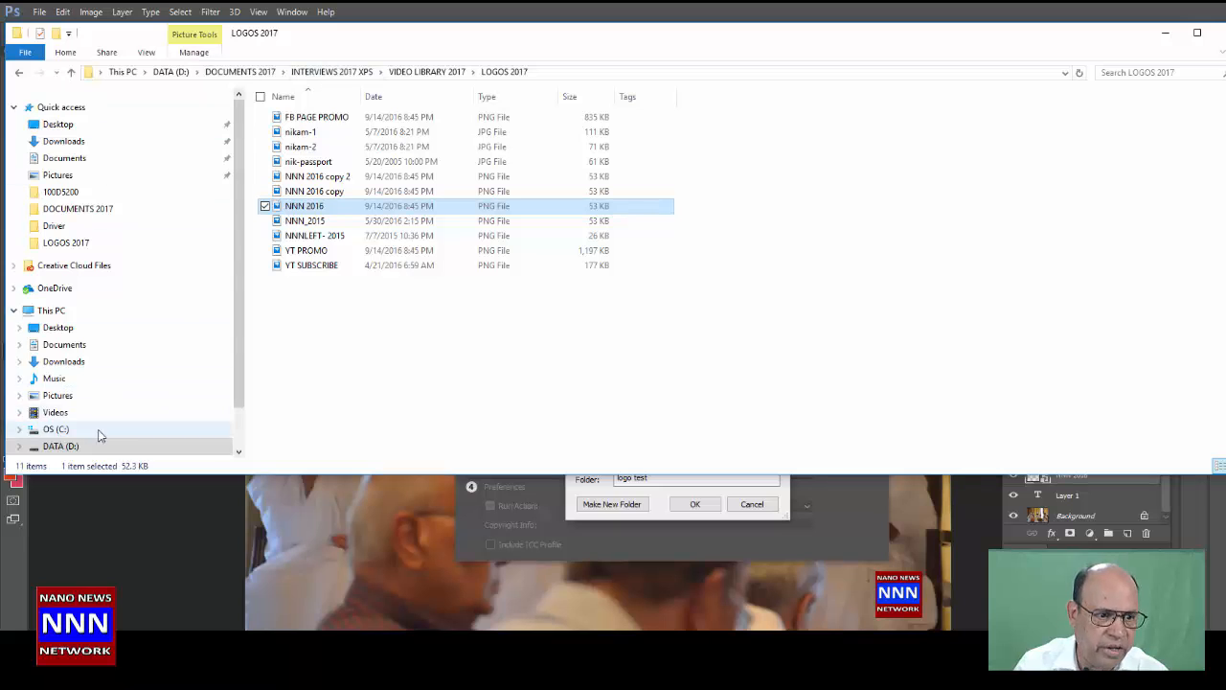
Navigate from OS (C:) into logo test and scroll through the event photos.
click(55, 429)
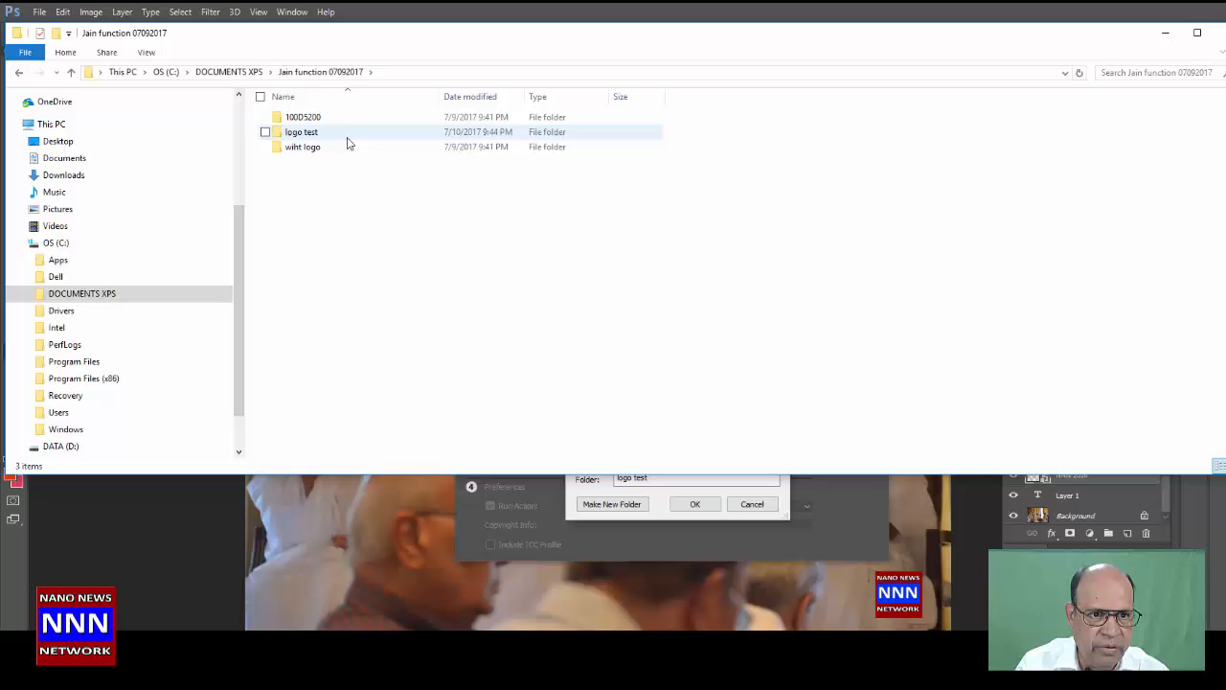
double_click(301, 132)
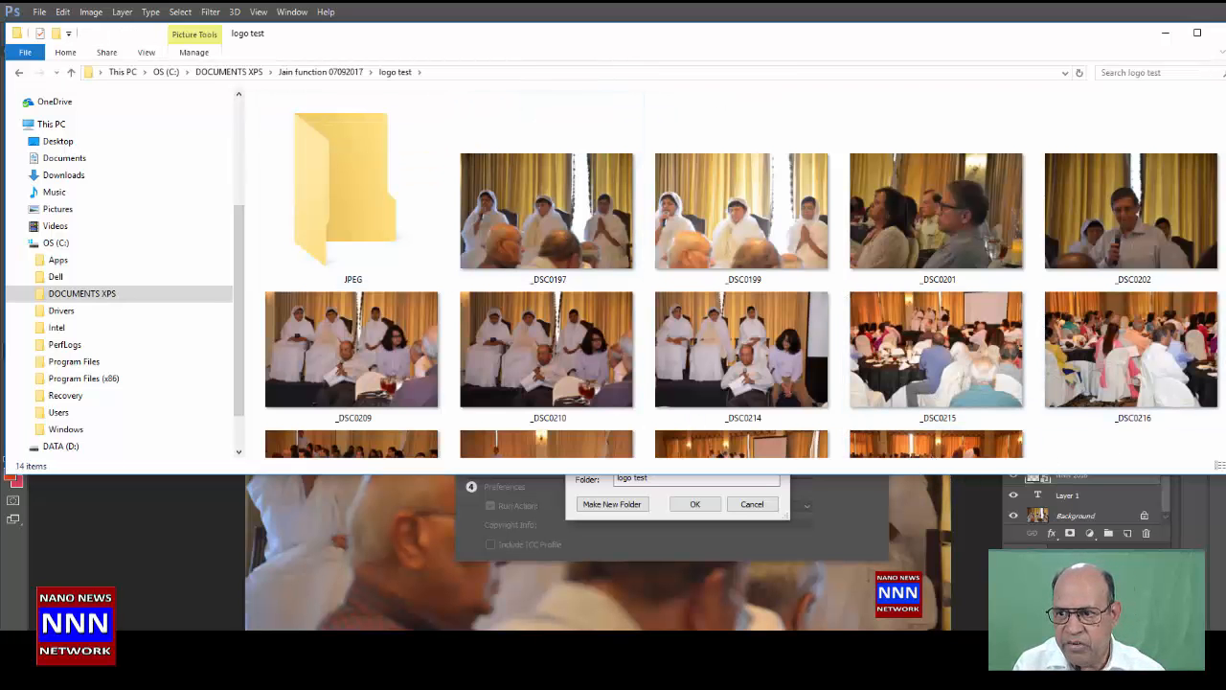
scroll(down, 3)
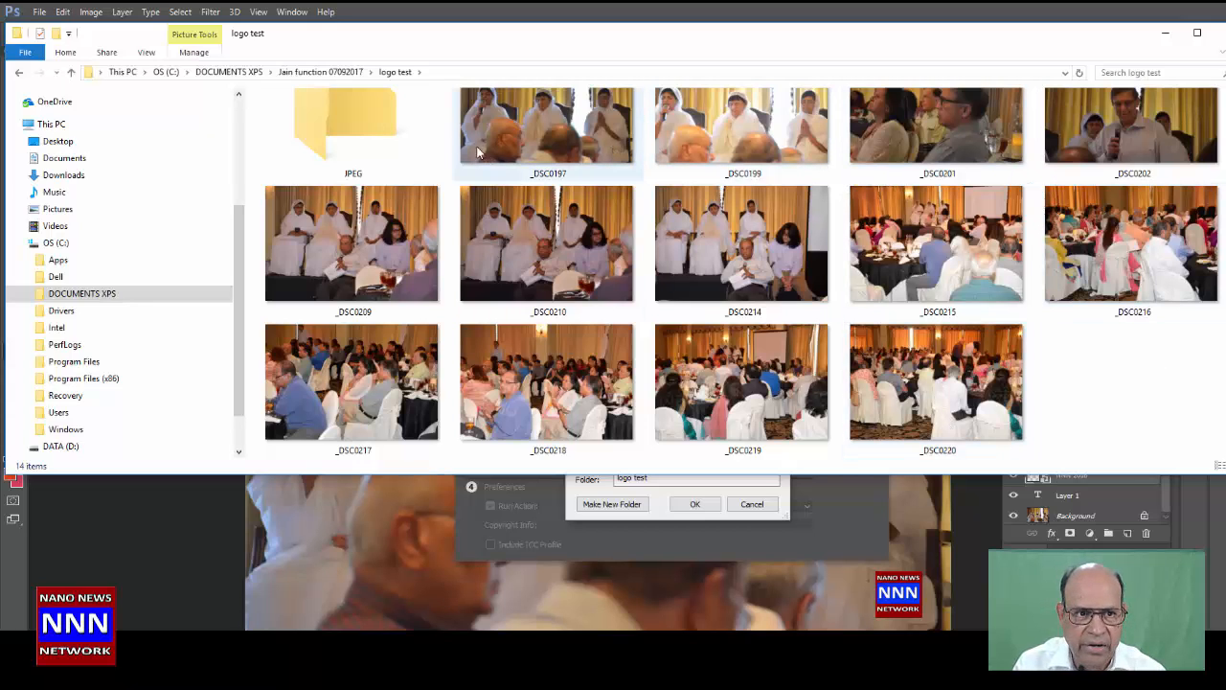
click(353, 125)
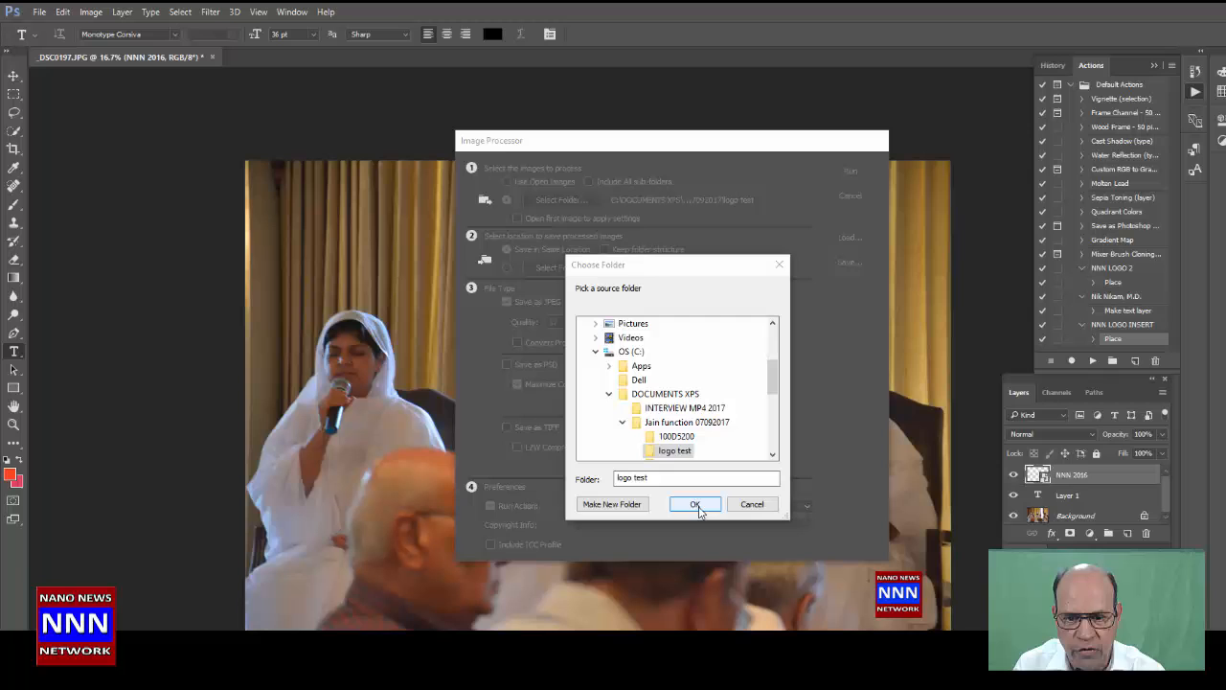
Confirm logo test as source, set Run Action to NNN LOGO INSERT, and run the batch.
click(695, 504)
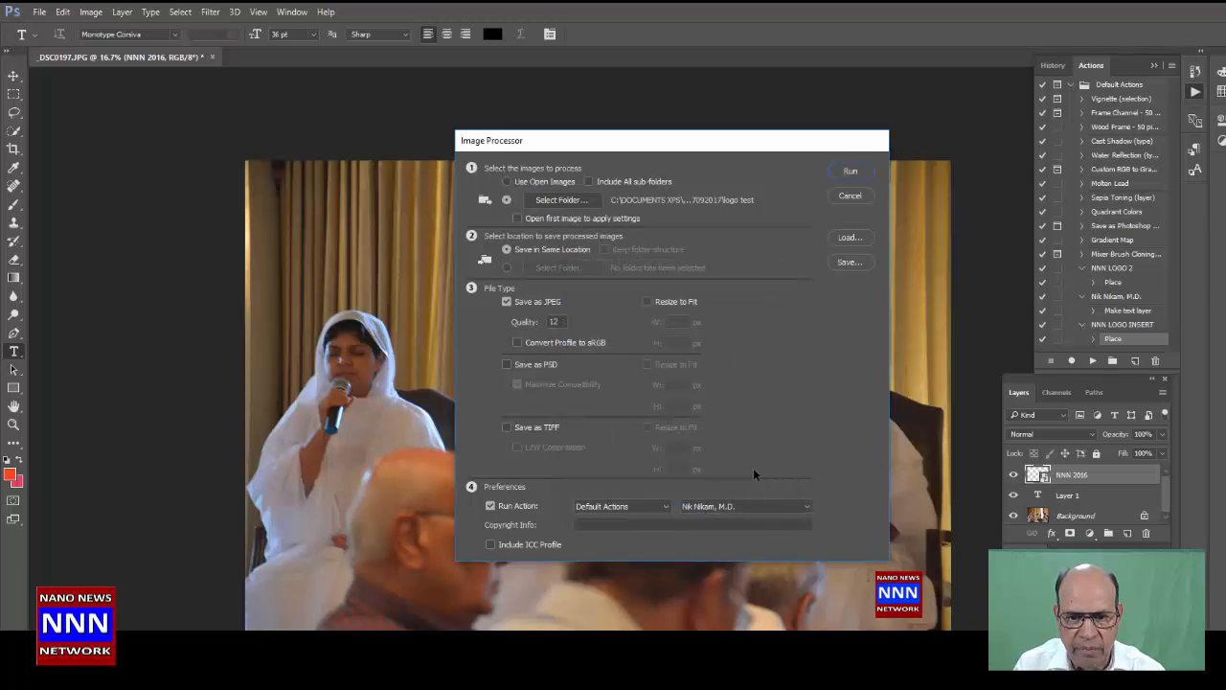
mouse_move(546, 341)
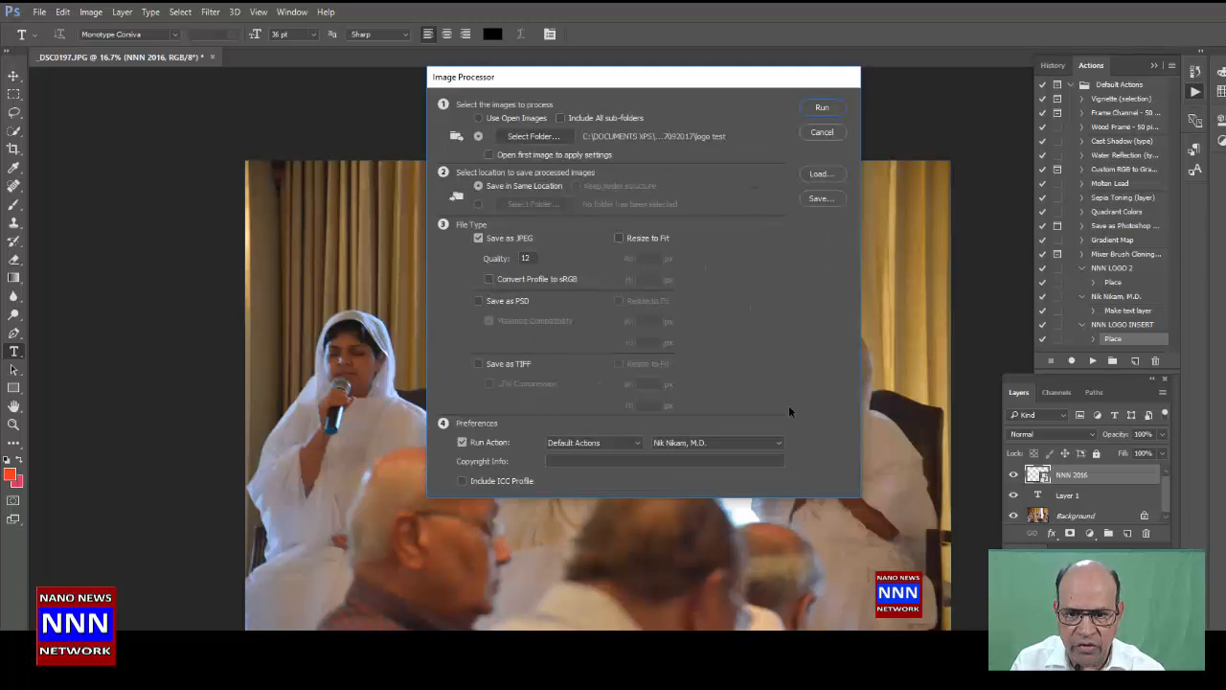
click(717, 442)
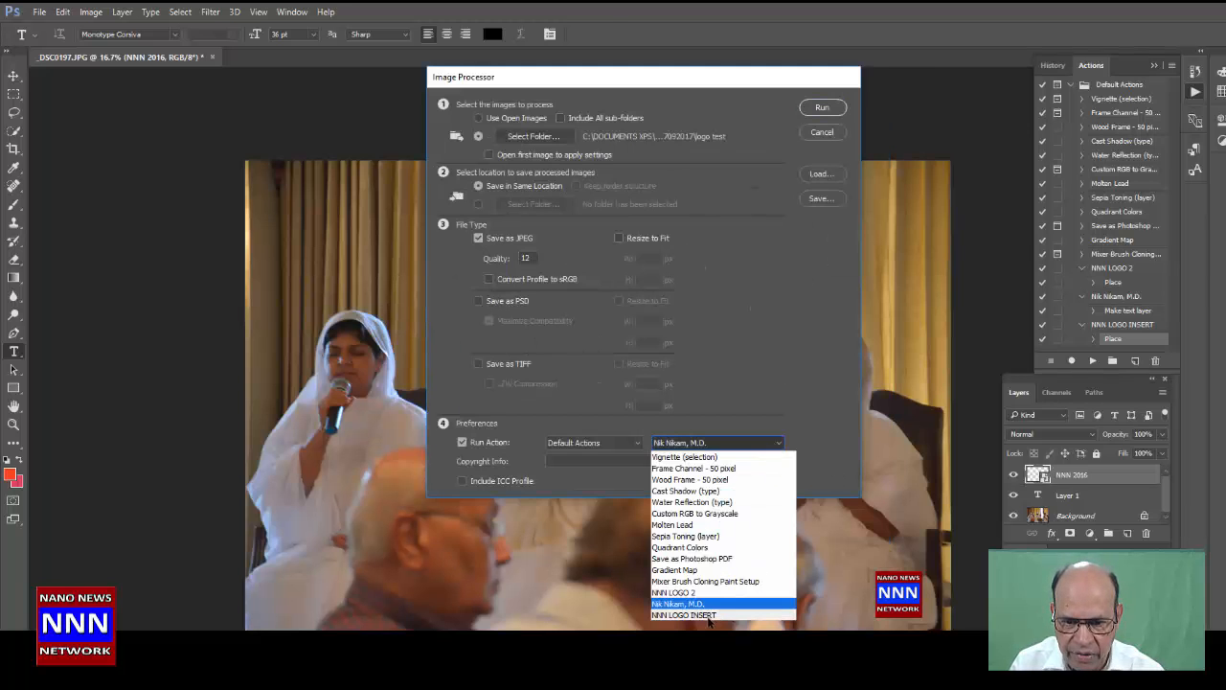
click(678, 615)
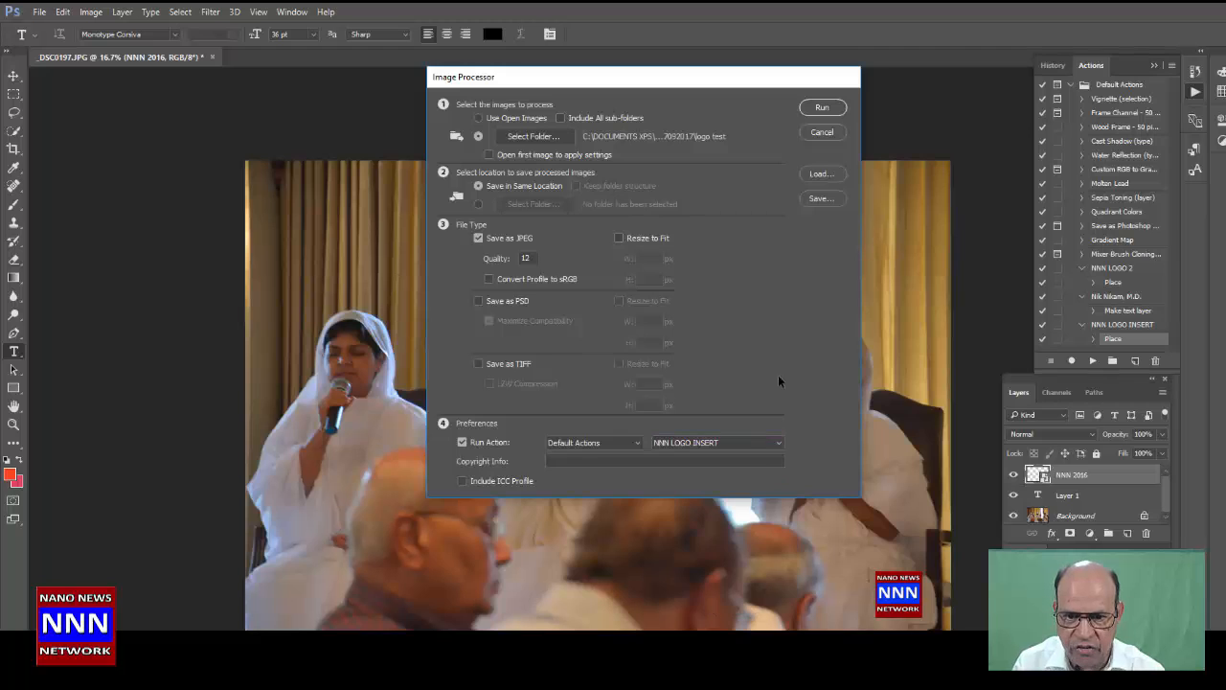
mouse_move(824, 309)
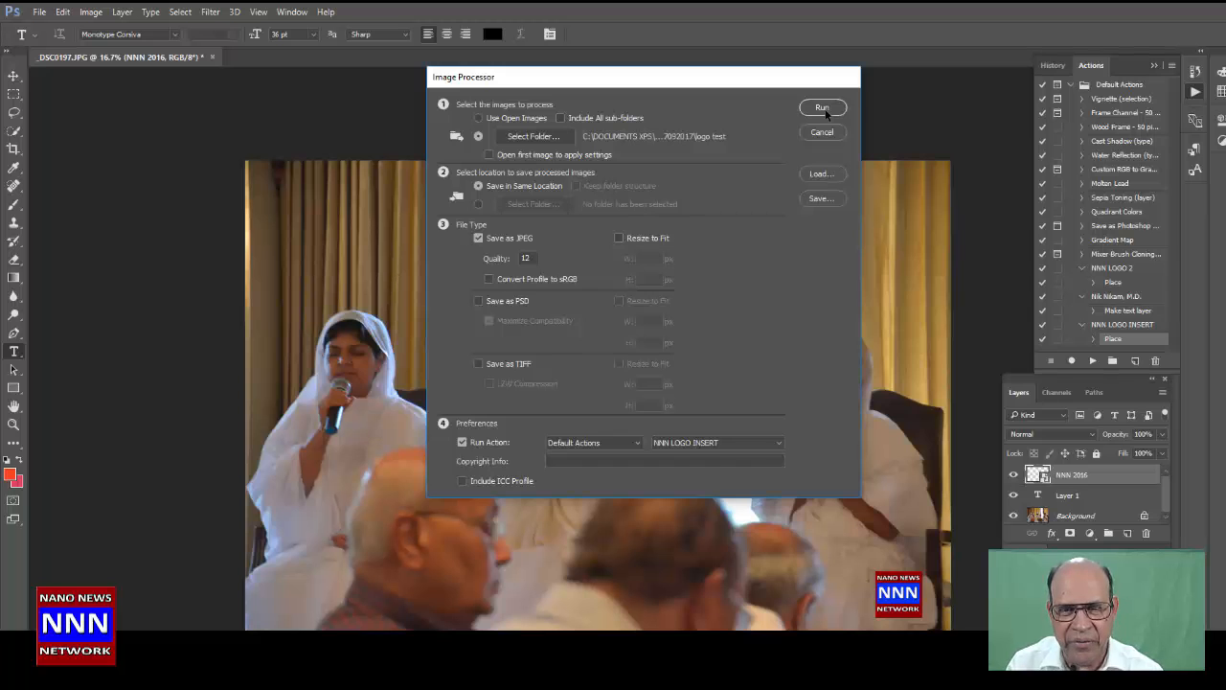
click(822, 131)
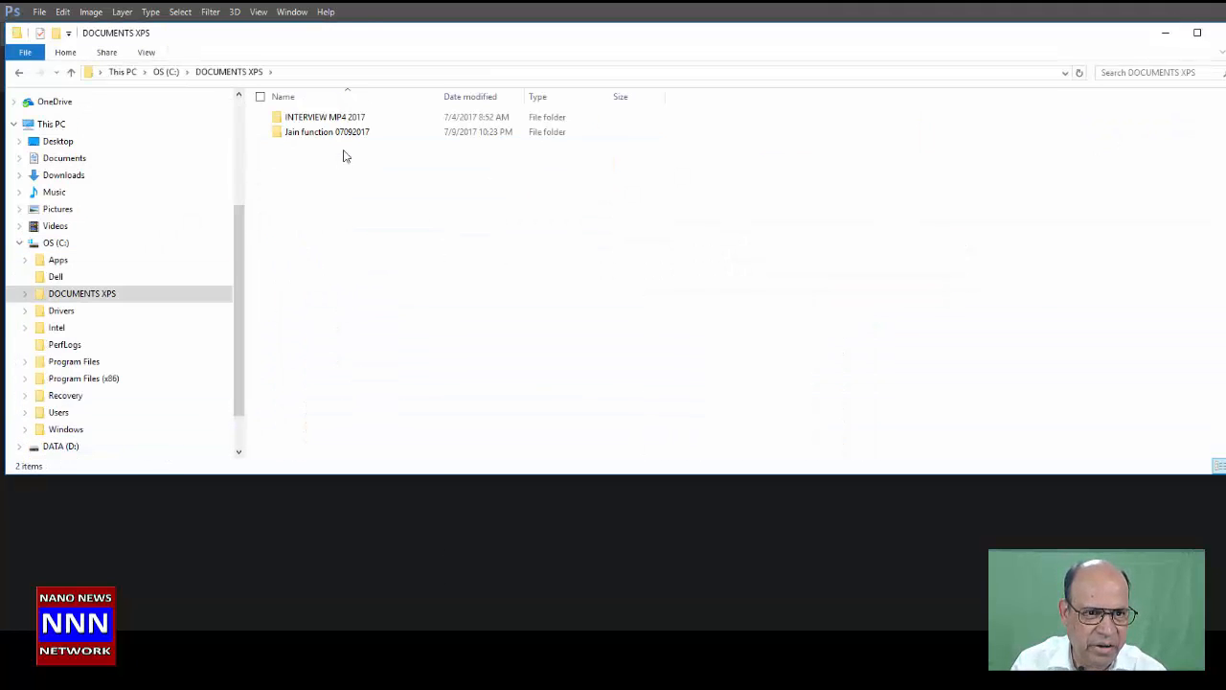
Open Jain function 07092017 > logo test > JPEG and select _DSC0197.
double_click(326, 131)
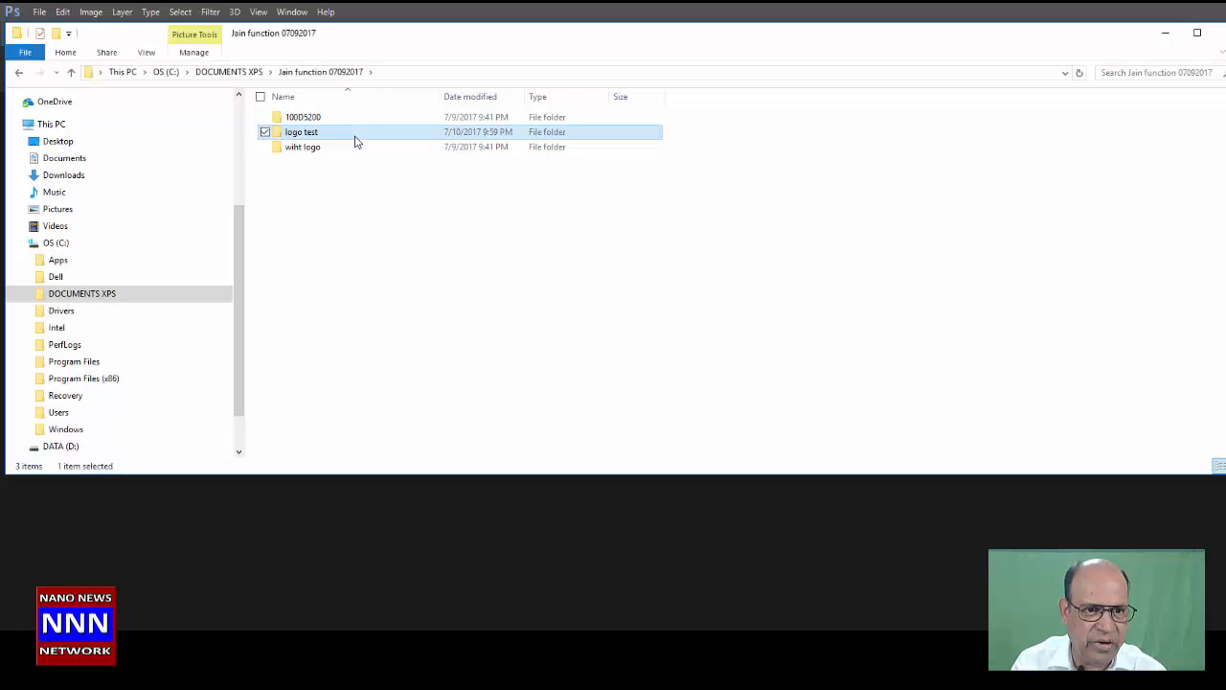
double_click(300, 131)
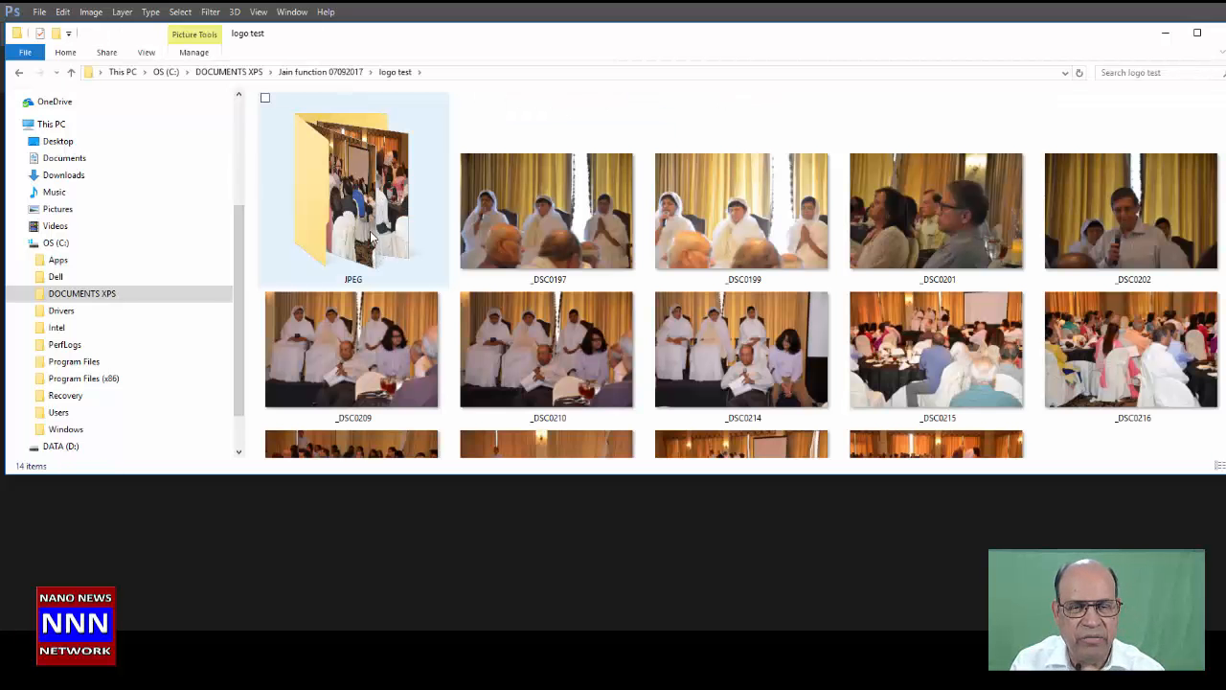
click(742, 211)
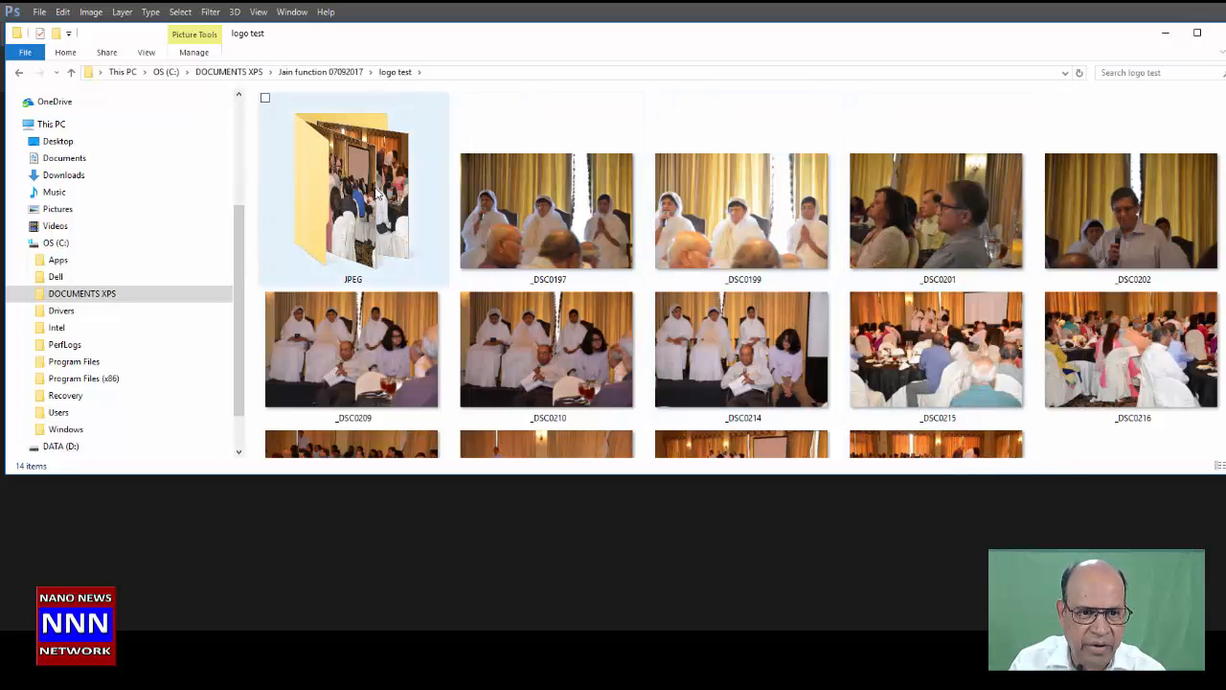
double_click(353, 189)
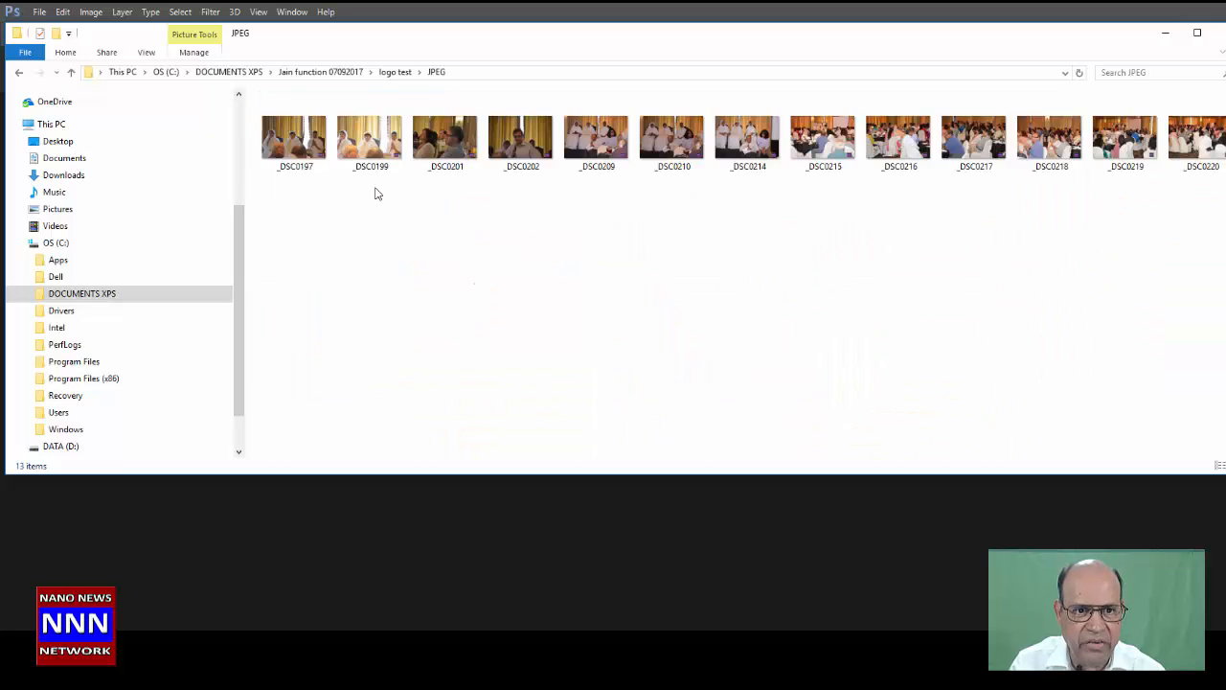
click(294, 134)
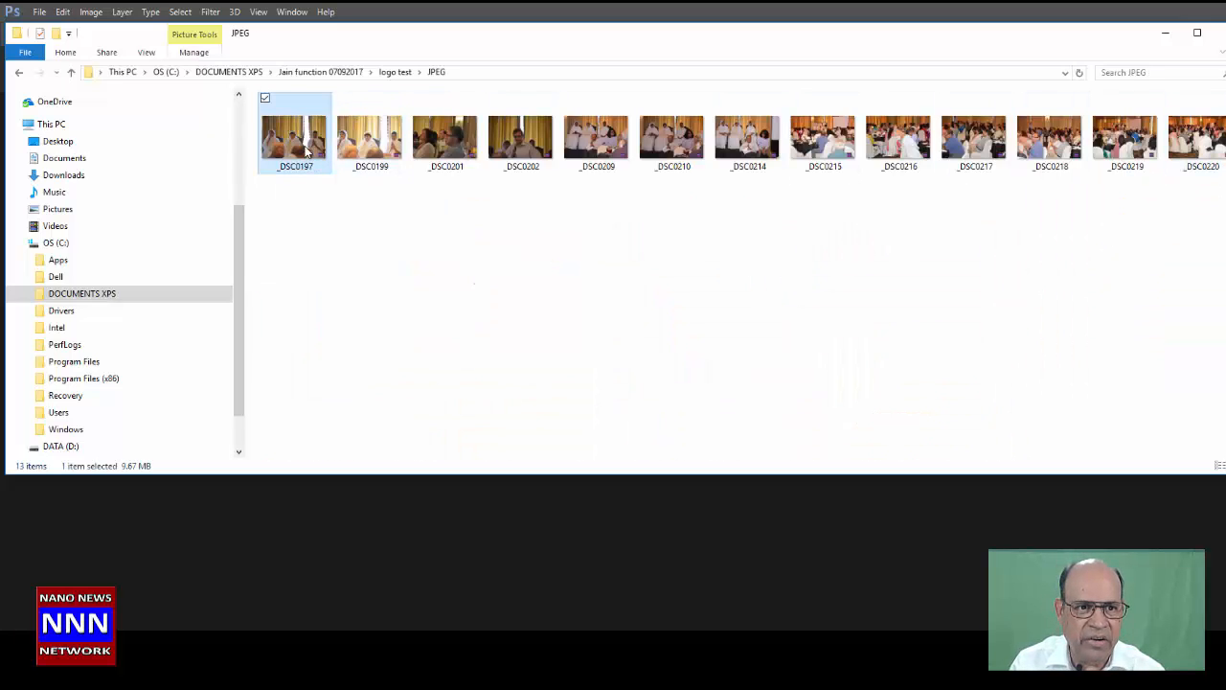
Open _DSC0197 in Photos and step through the logo-stamped processed photos.
double_click(294, 139)
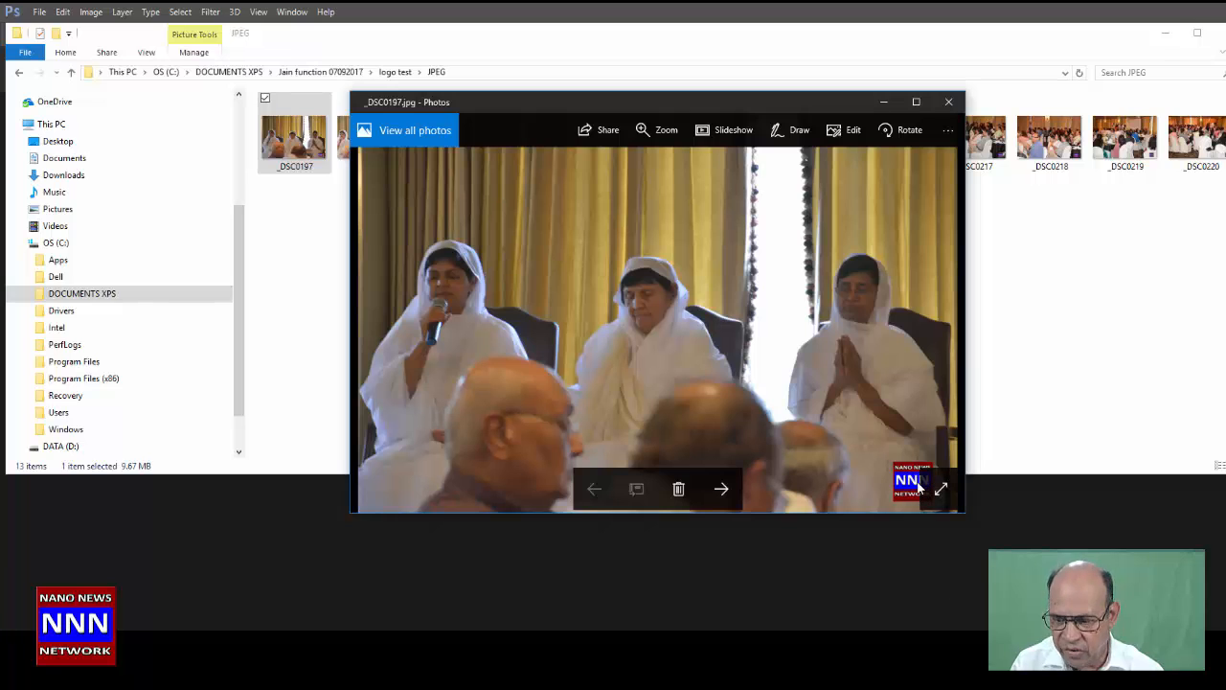
click(721, 490)
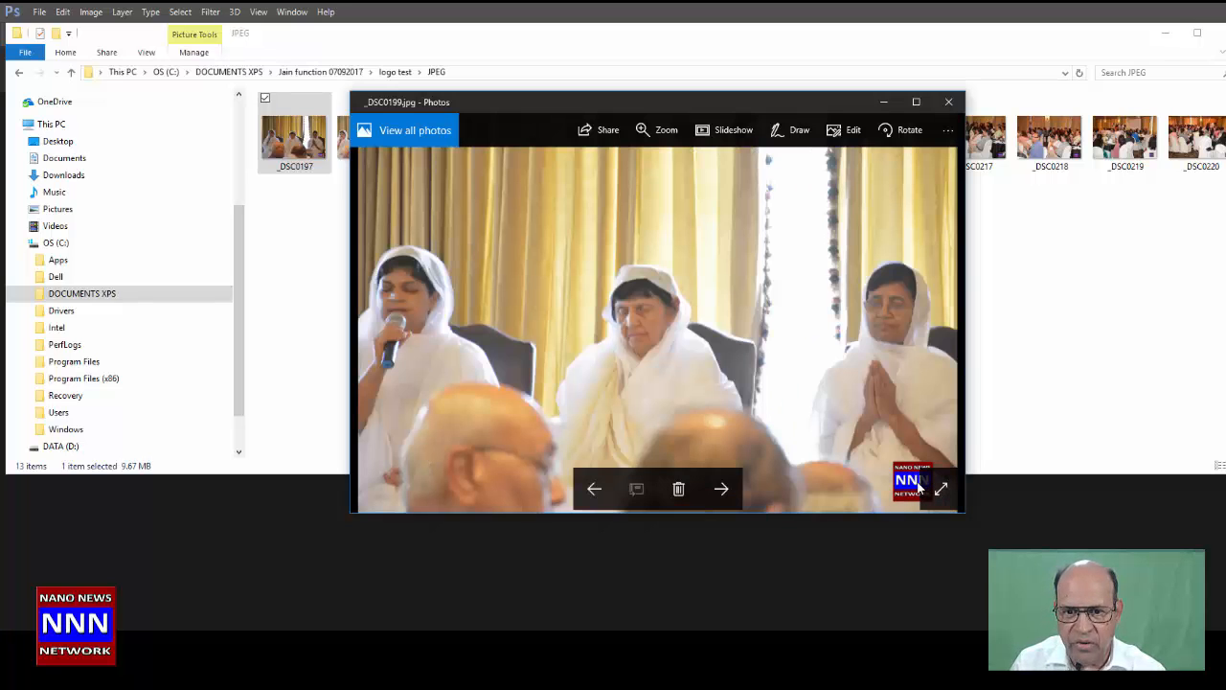
click(722, 488)
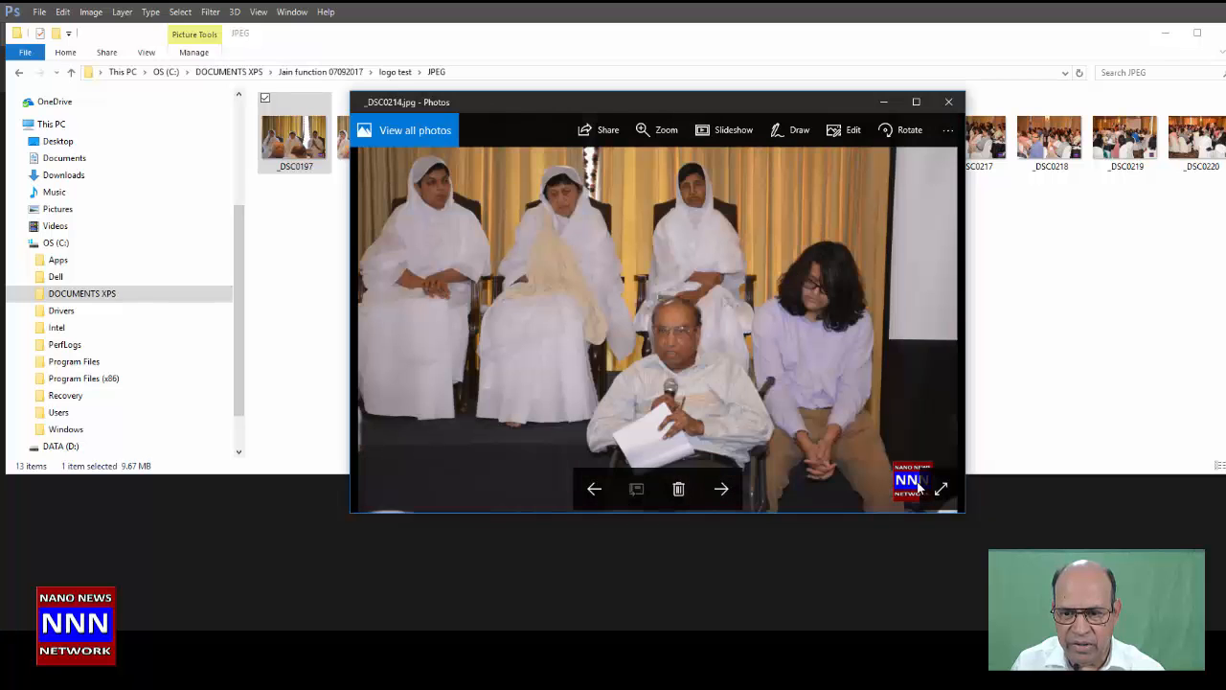
click(722, 489)
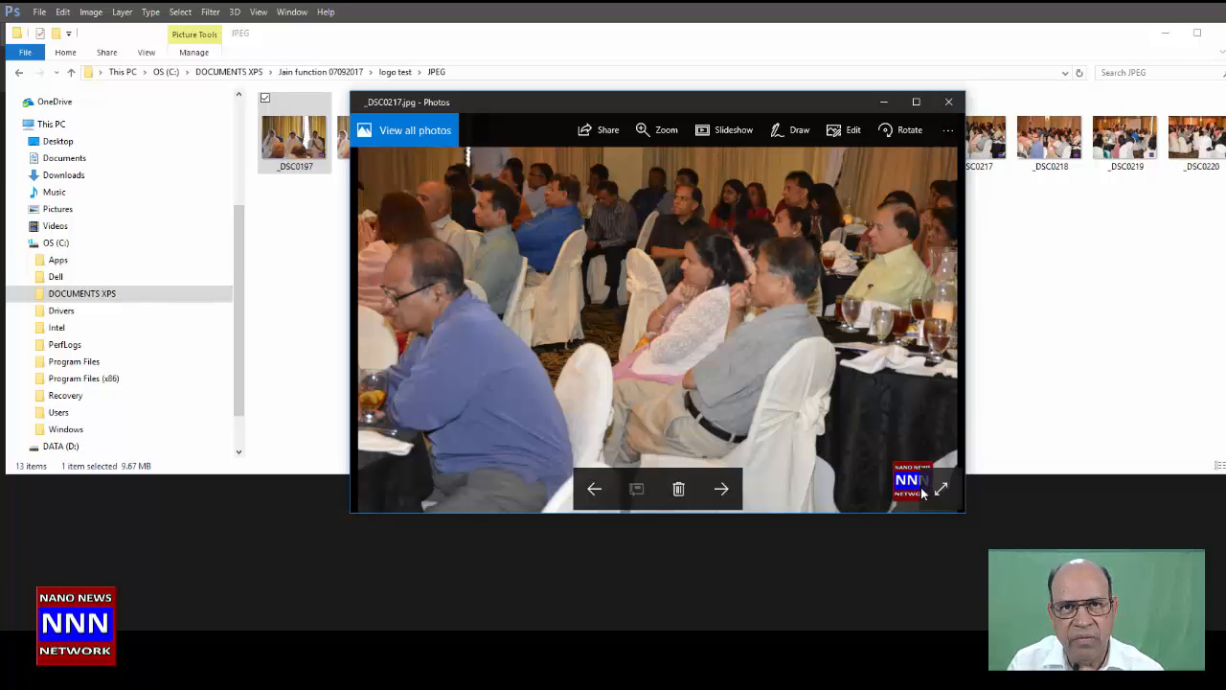
Reselect _DSC0197 in the JPEG folder, then close the Photos viewer.
click(949, 102)
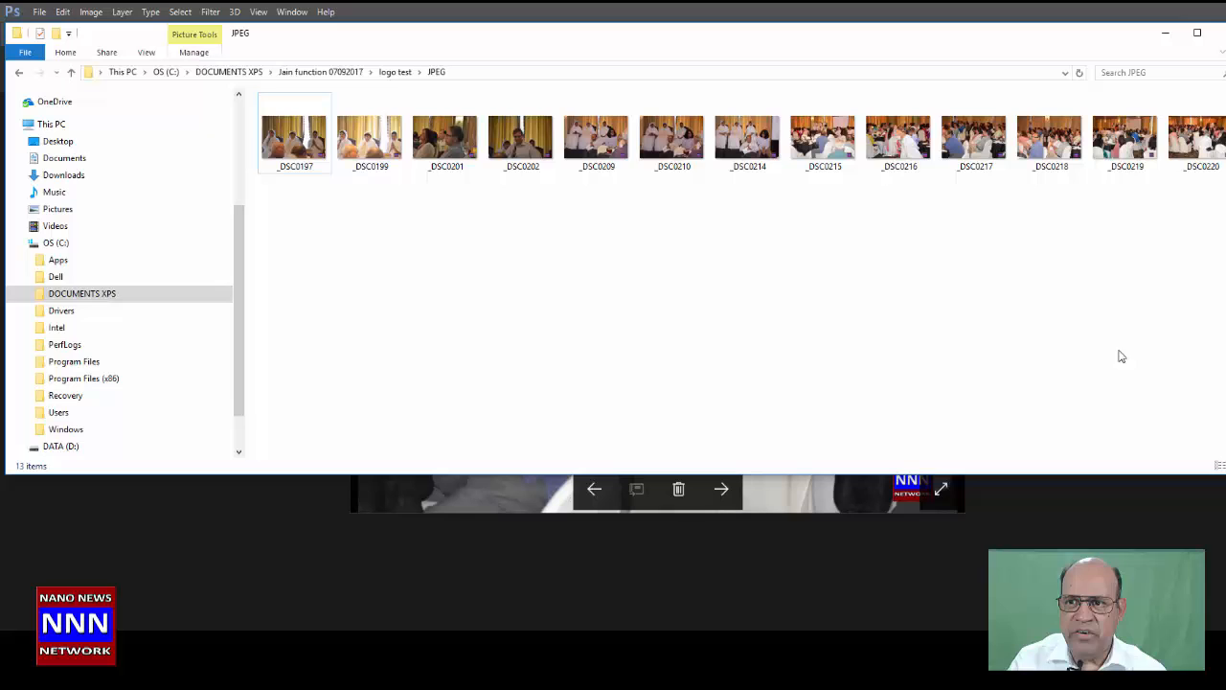
click(294, 137)
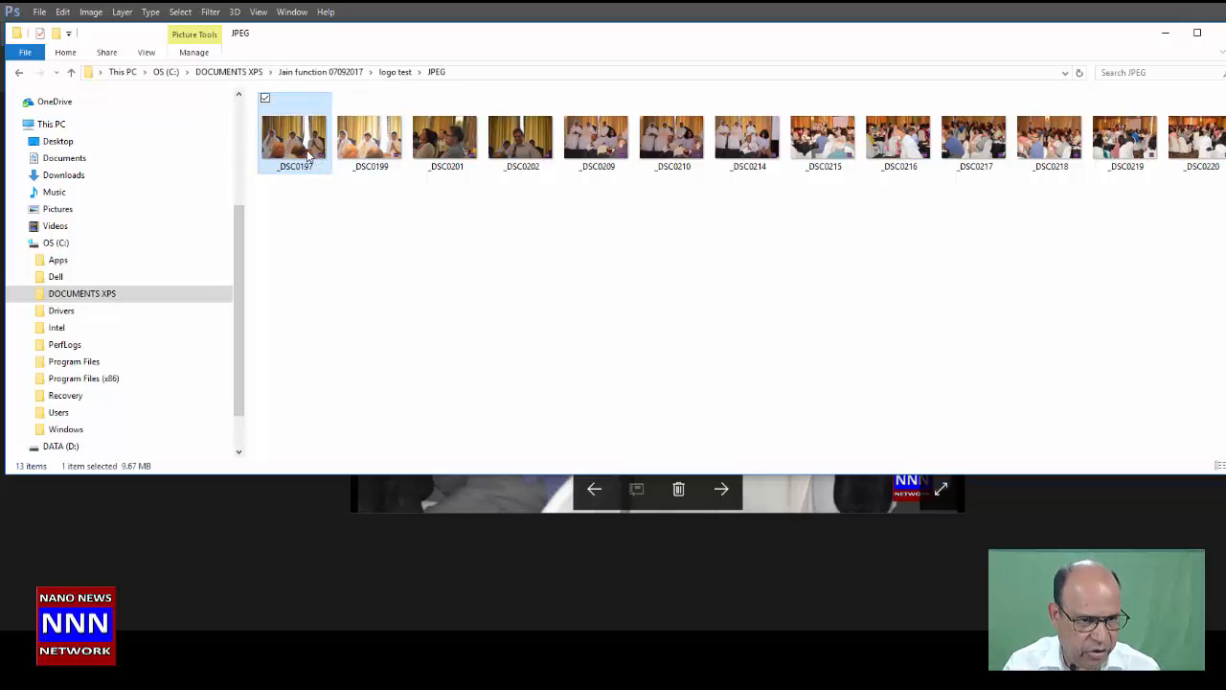
key(ctrl+a)
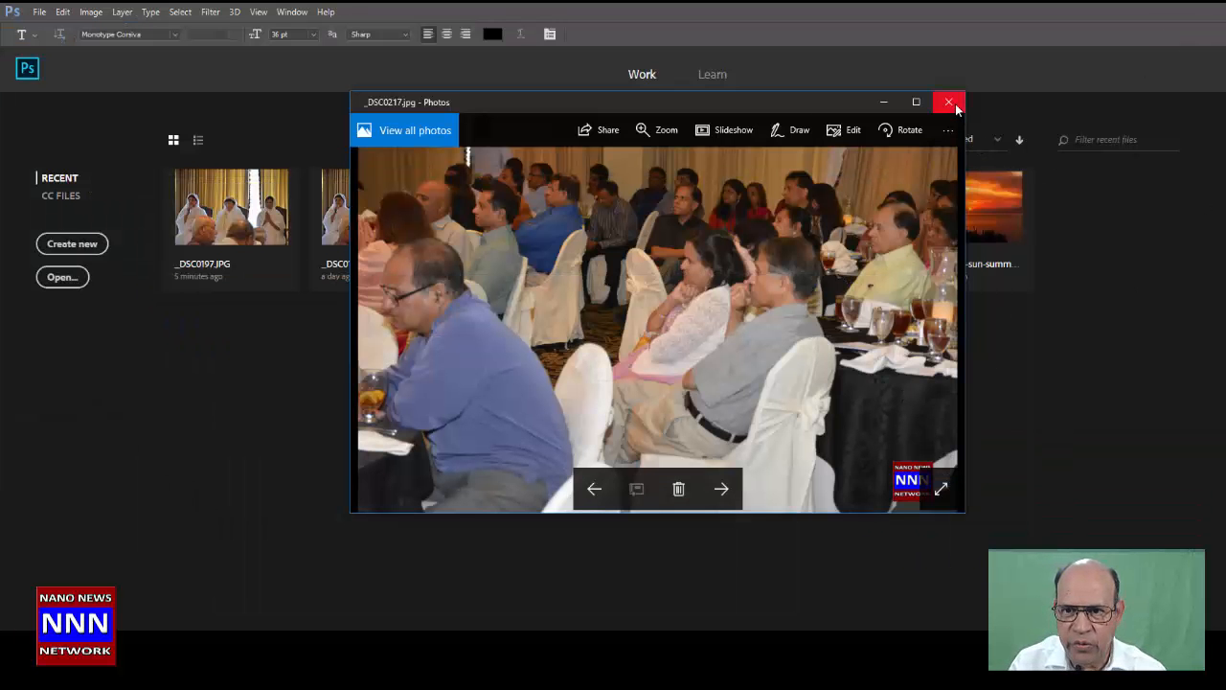
click(949, 102)
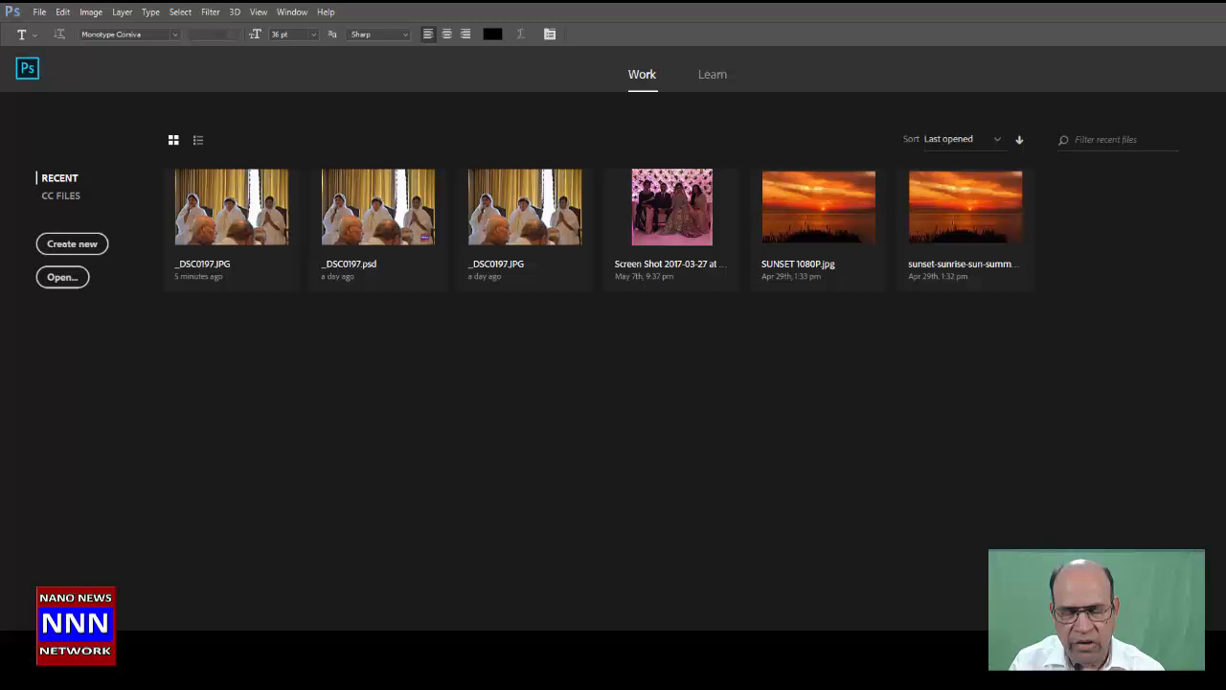
mouse_move(634, 517)
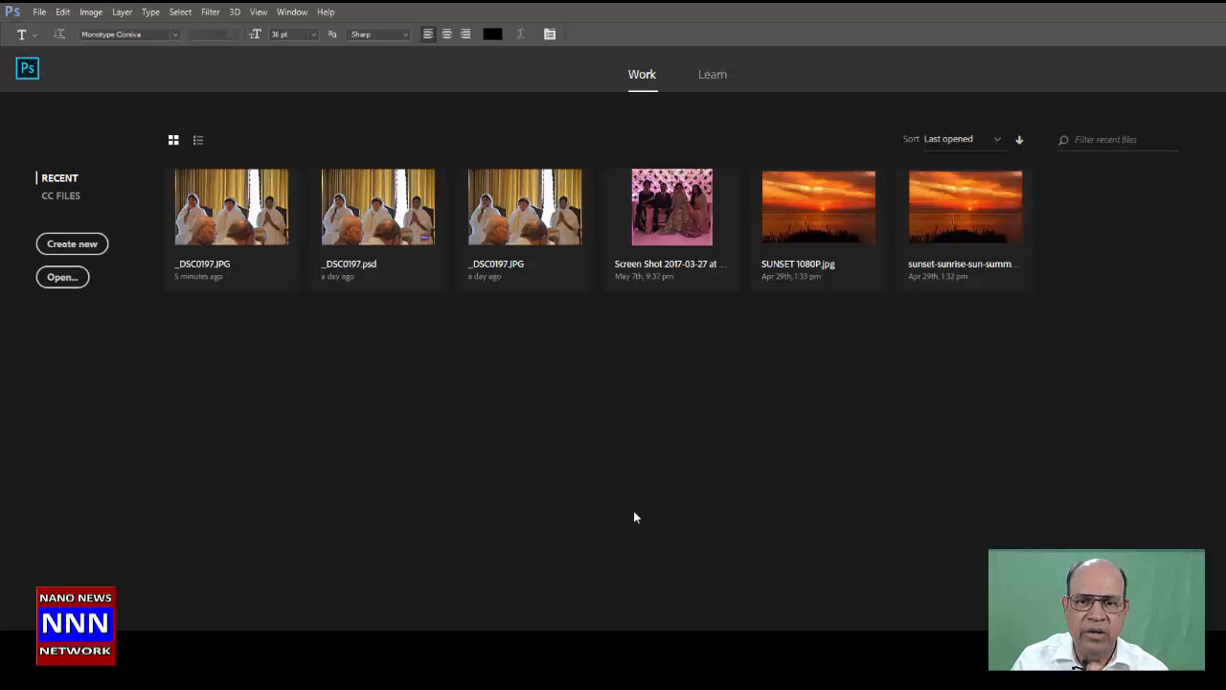
click(39, 11)
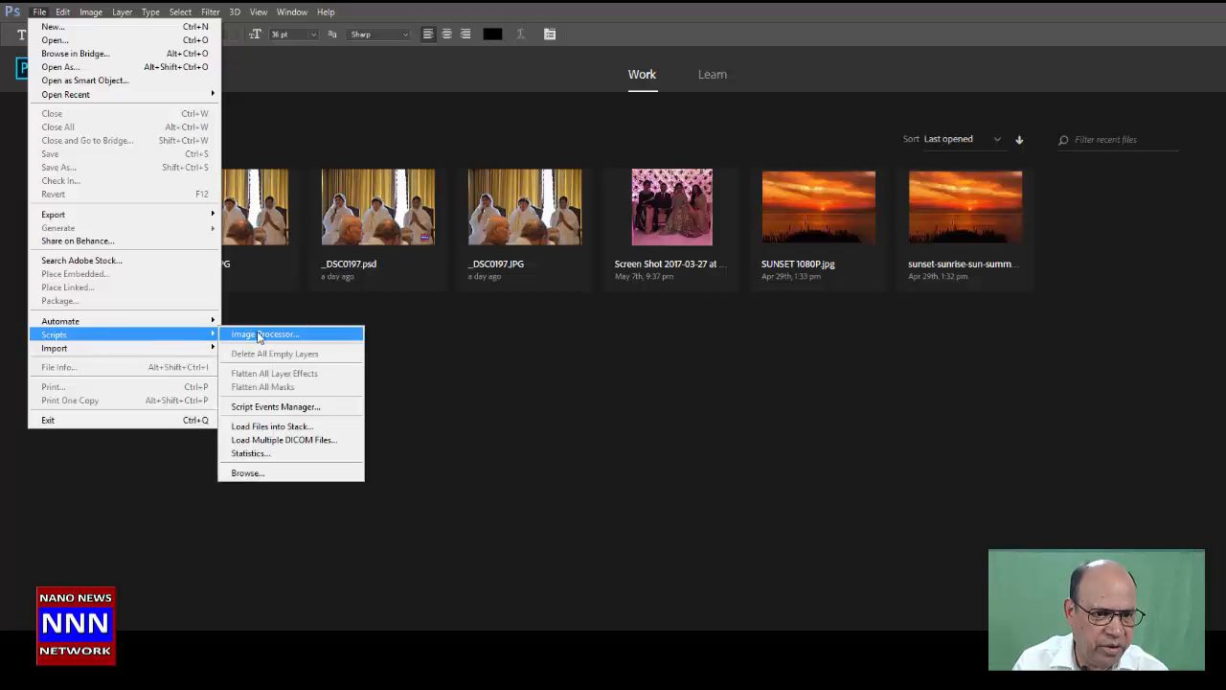
mouse_move(271, 336)
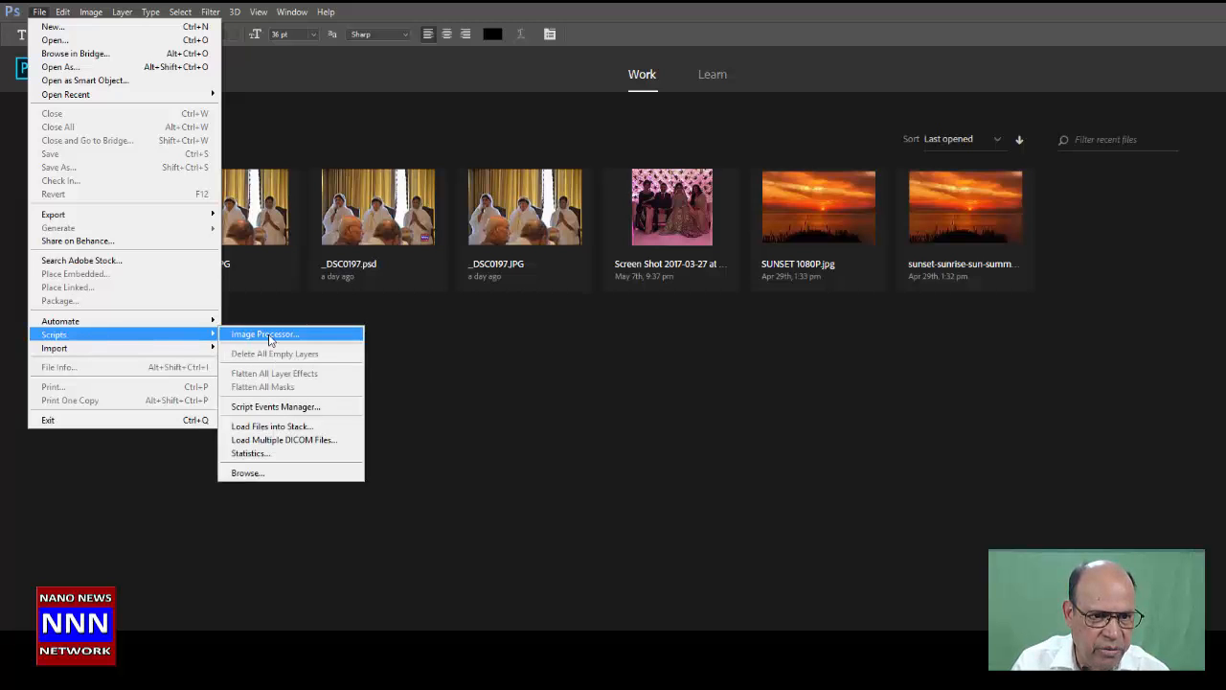
Reopen Image Processor and pick the Nik Nikam, M.D. signature action to run.
click(265, 333)
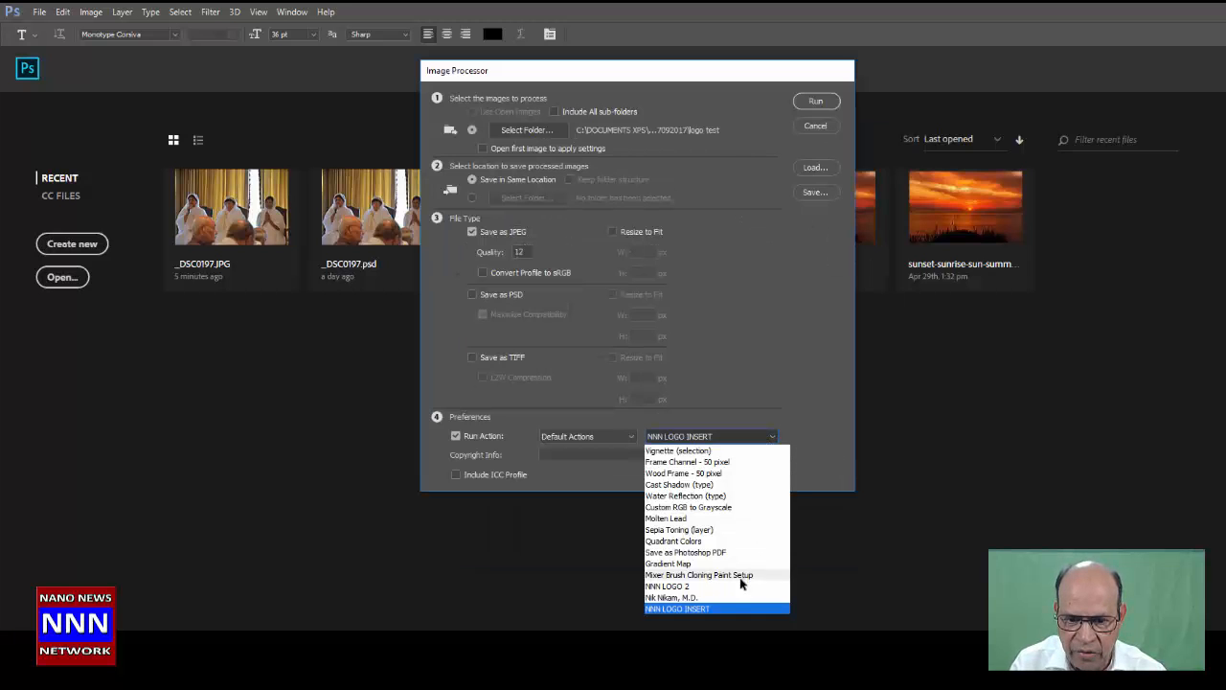
click(672, 596)
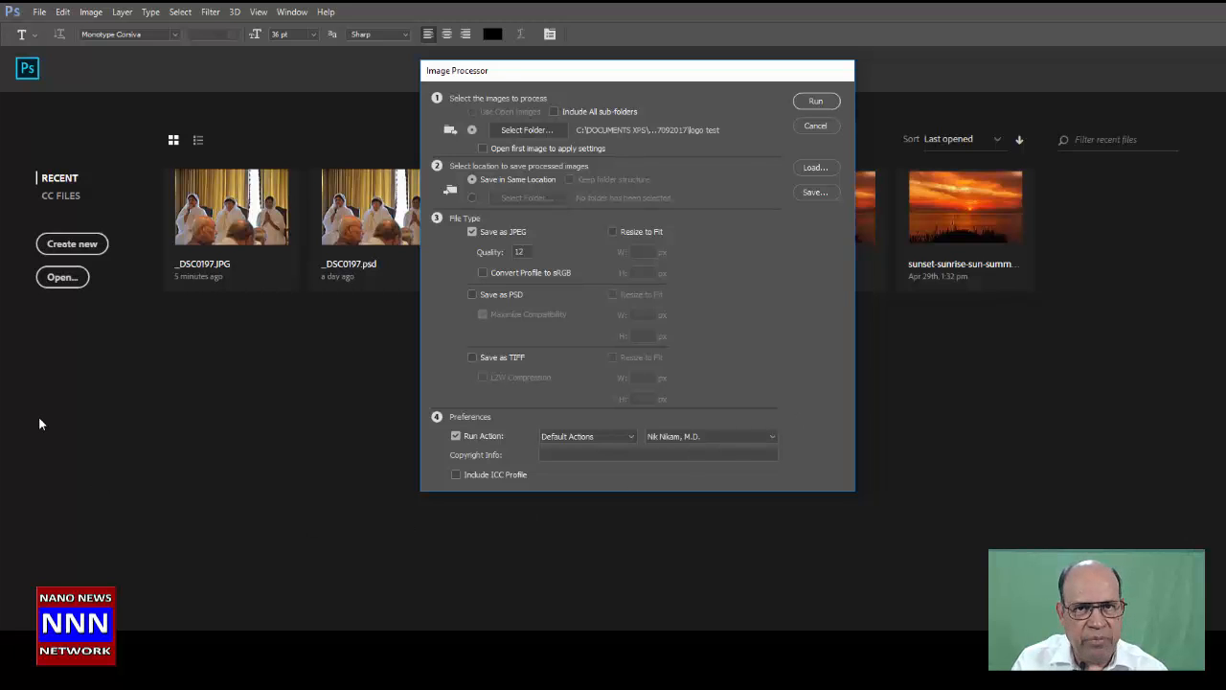
mouse_move(821, 500)
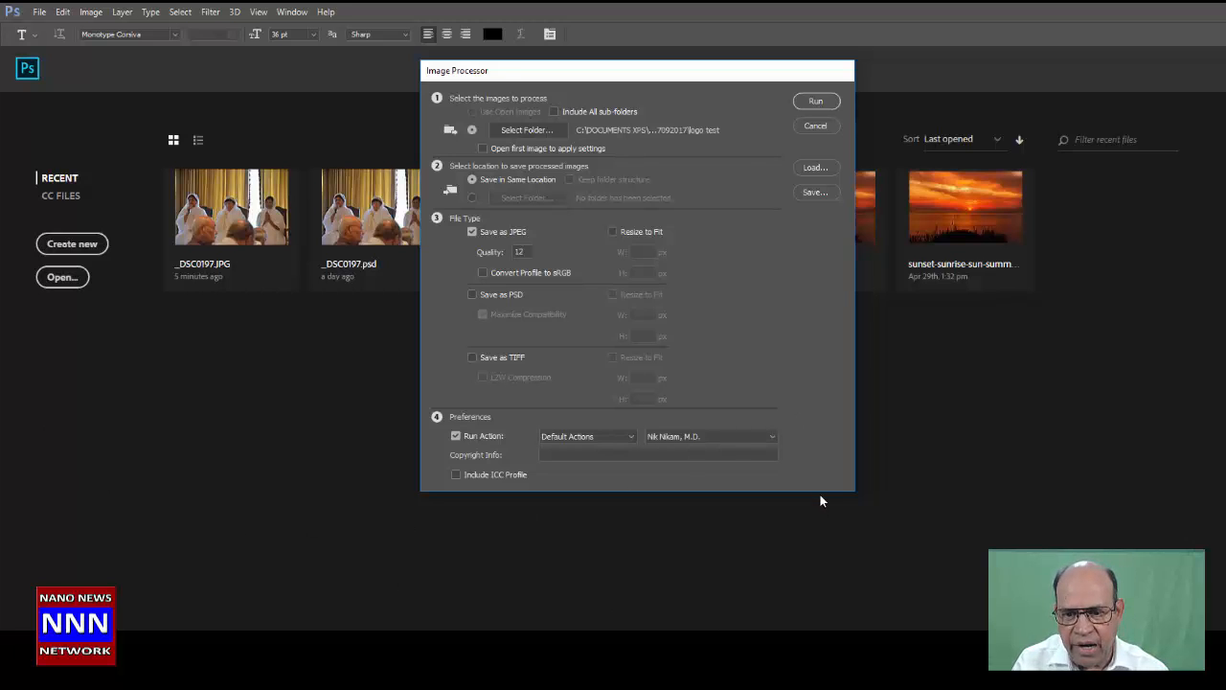
mouse_move(817, 522)
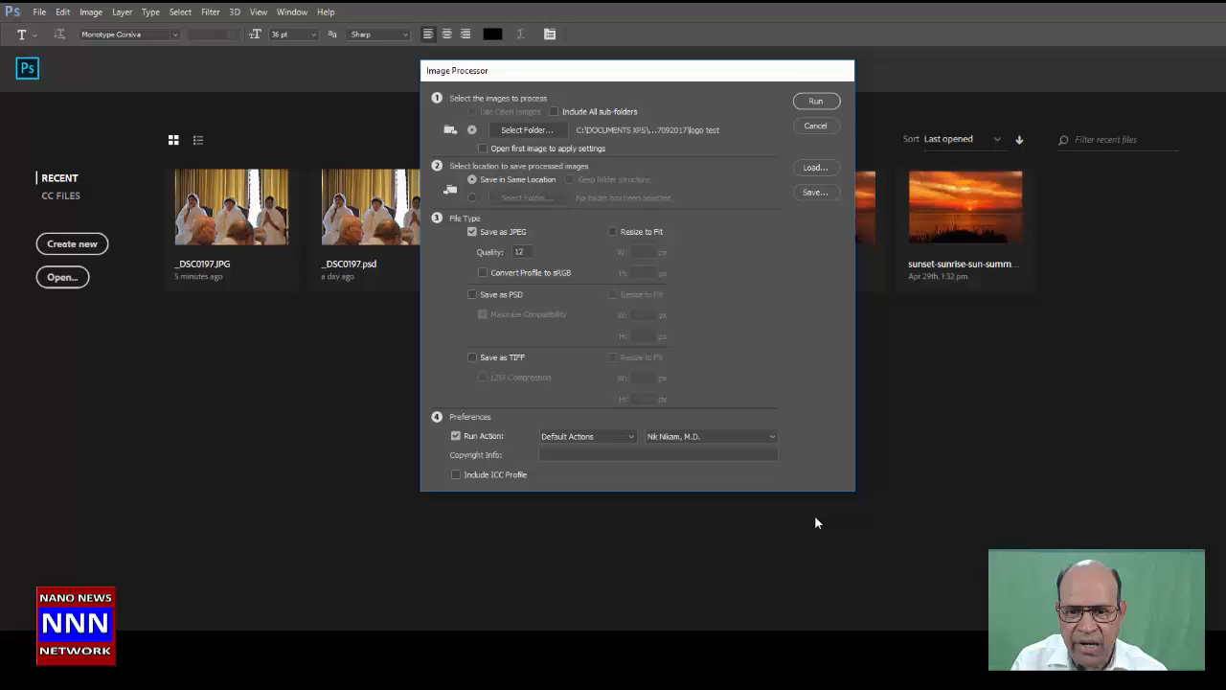
mouse_move(1014, 322)
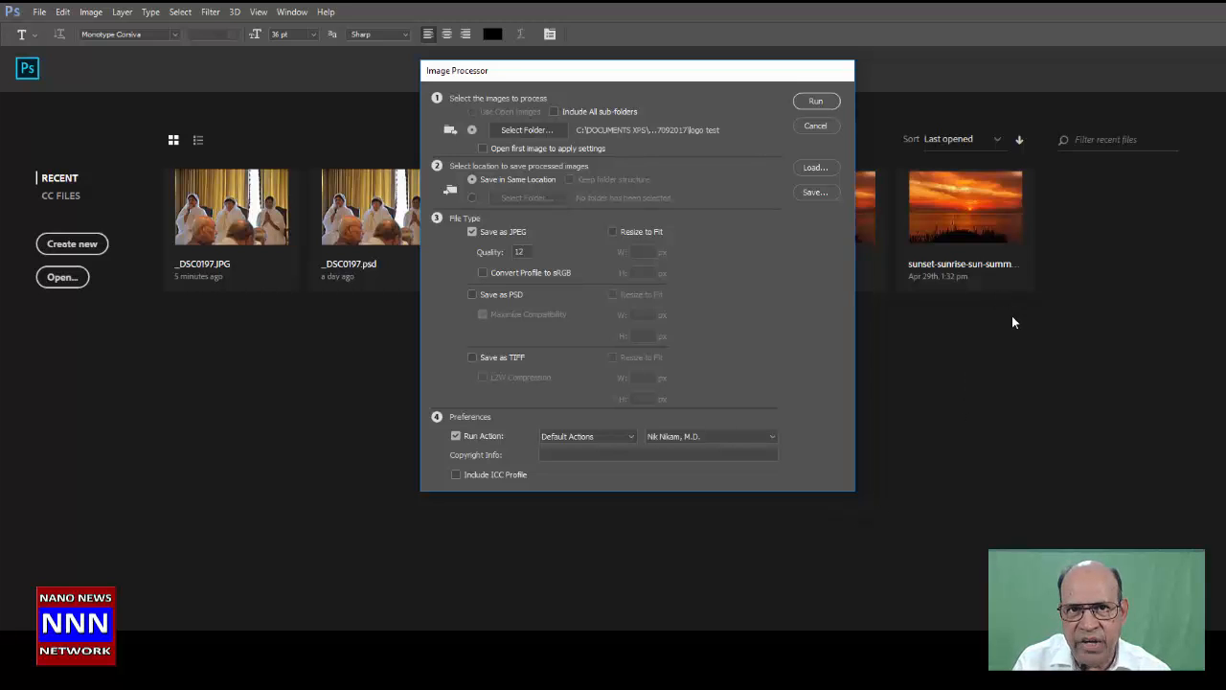
mouse_move(1011, 349)
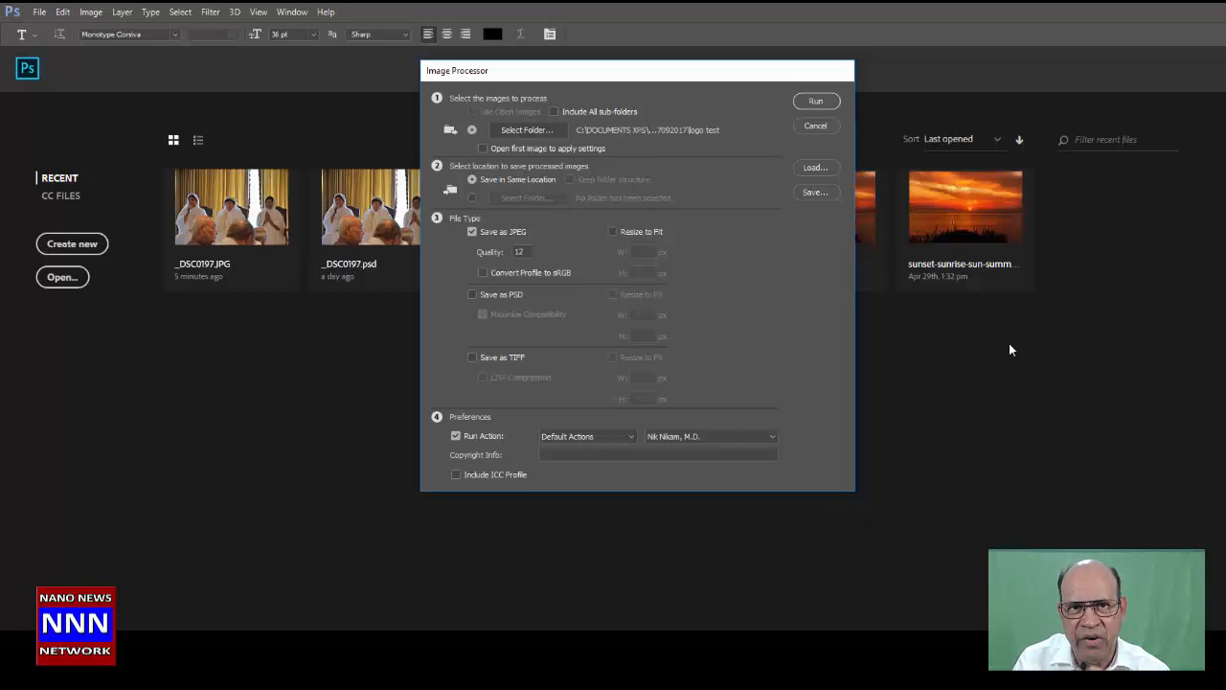
mouse_move(925, 377)
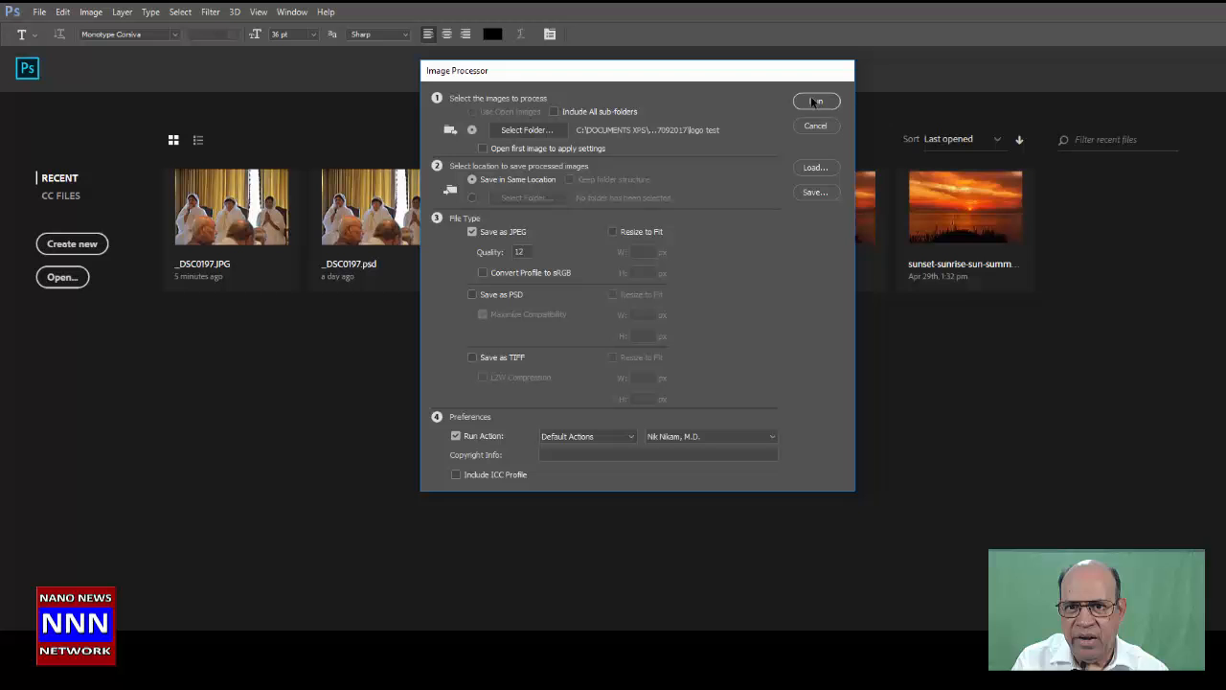
click(816, 102)
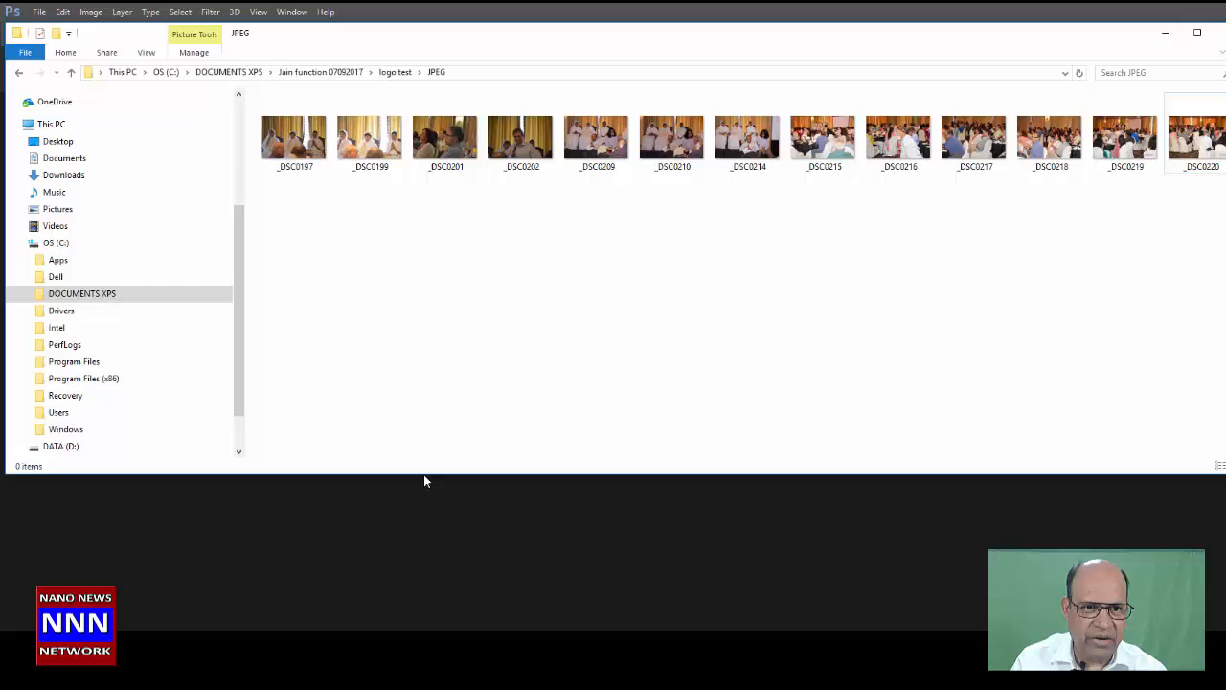
Open _DSC0197 in Photos and step through the processed photos checking the Nik Nikam, M.D. signature.
double_click(294, 137)
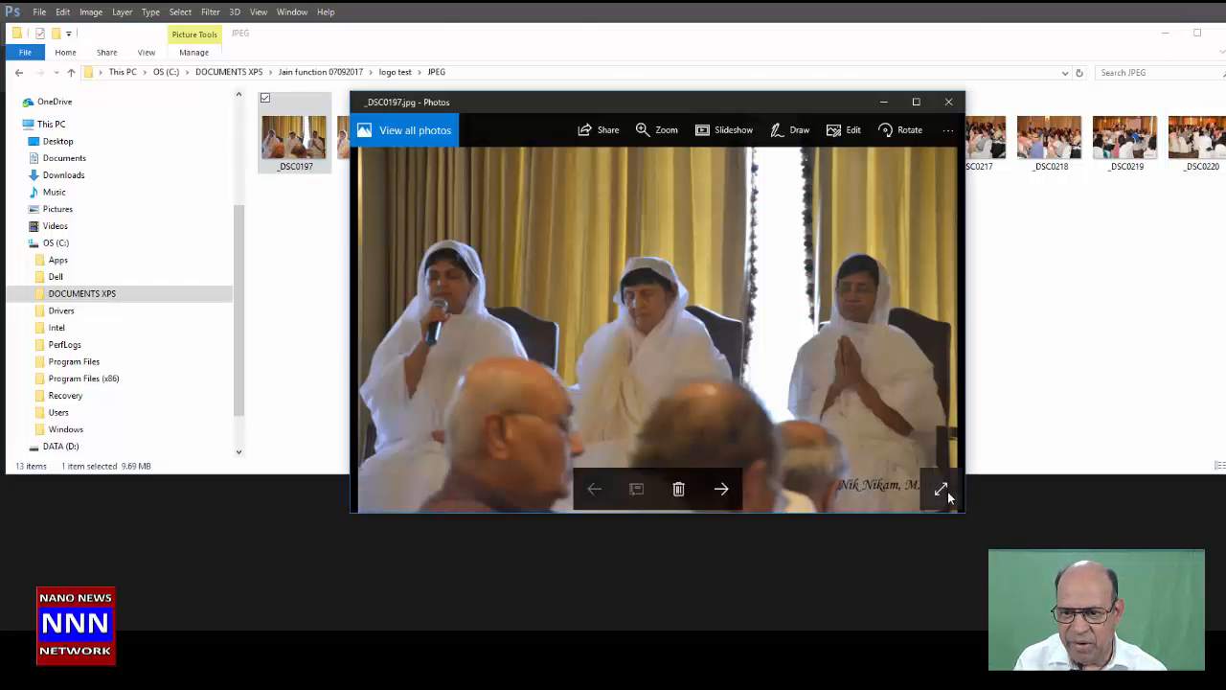
click(722, 488)
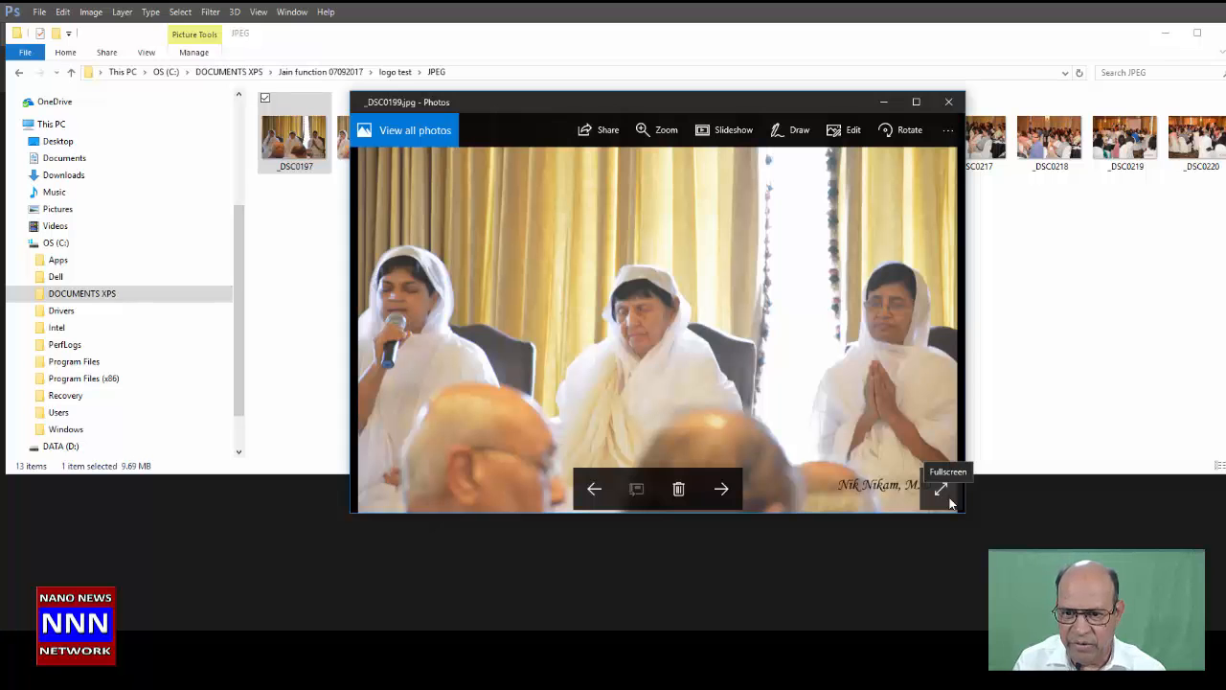
click(722, 489)
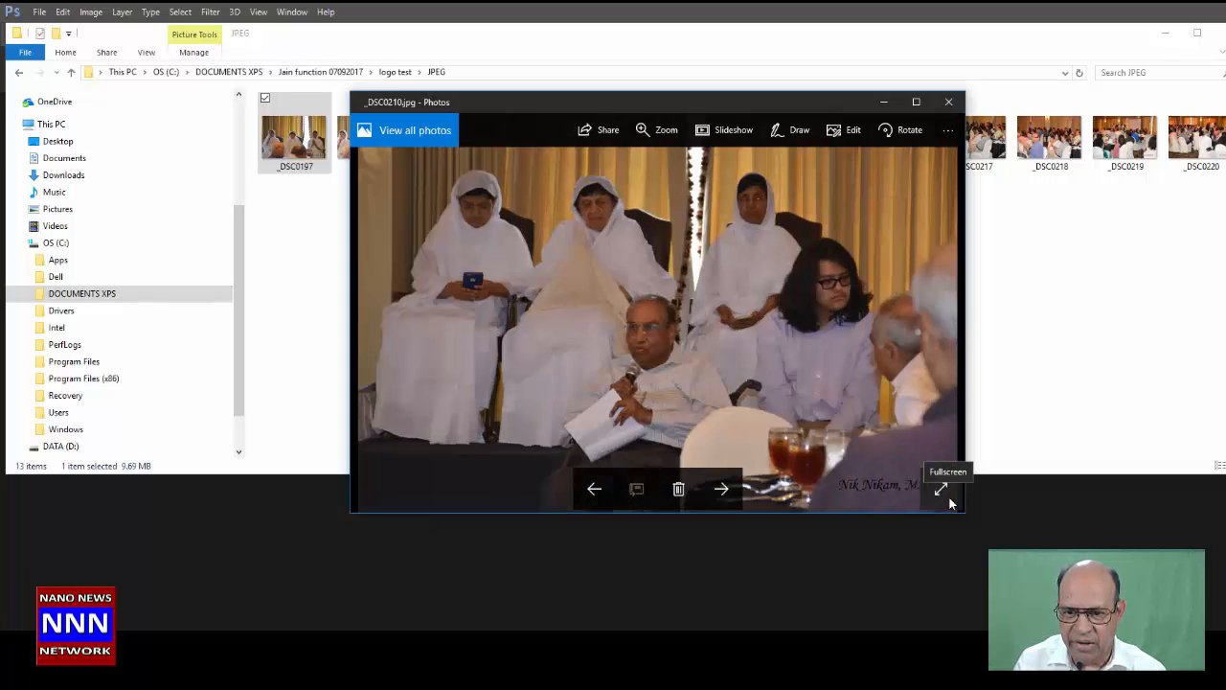
click(721, 489)
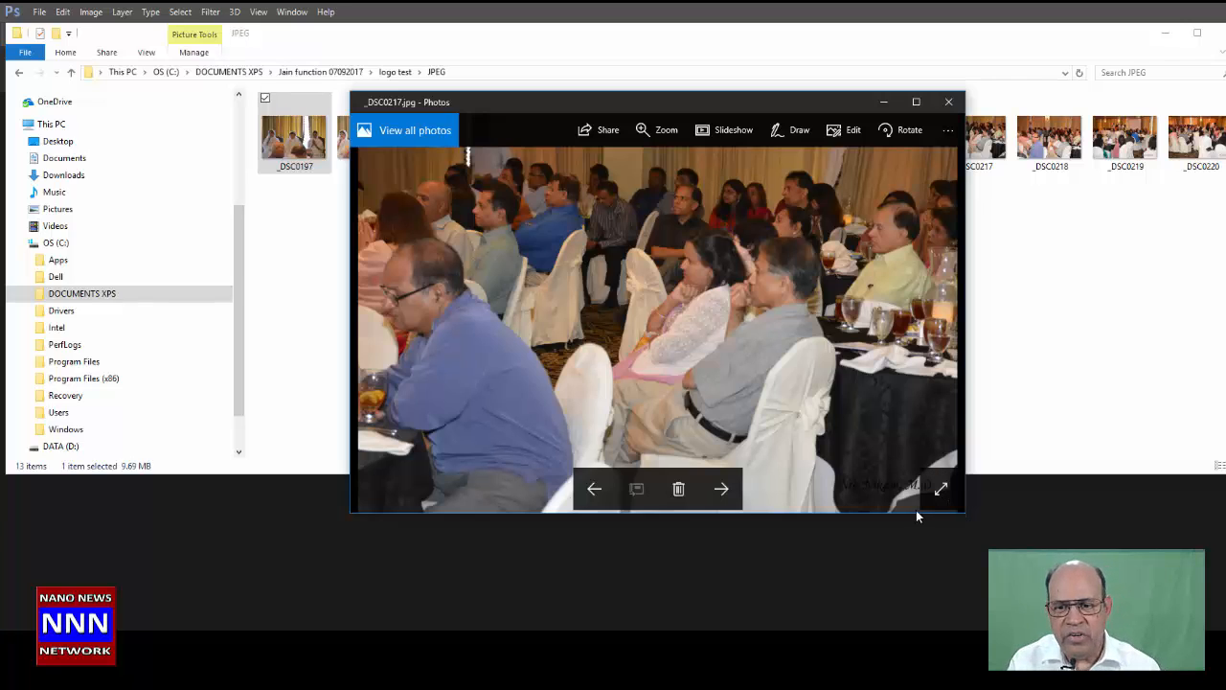
mouse_move(889, 506)
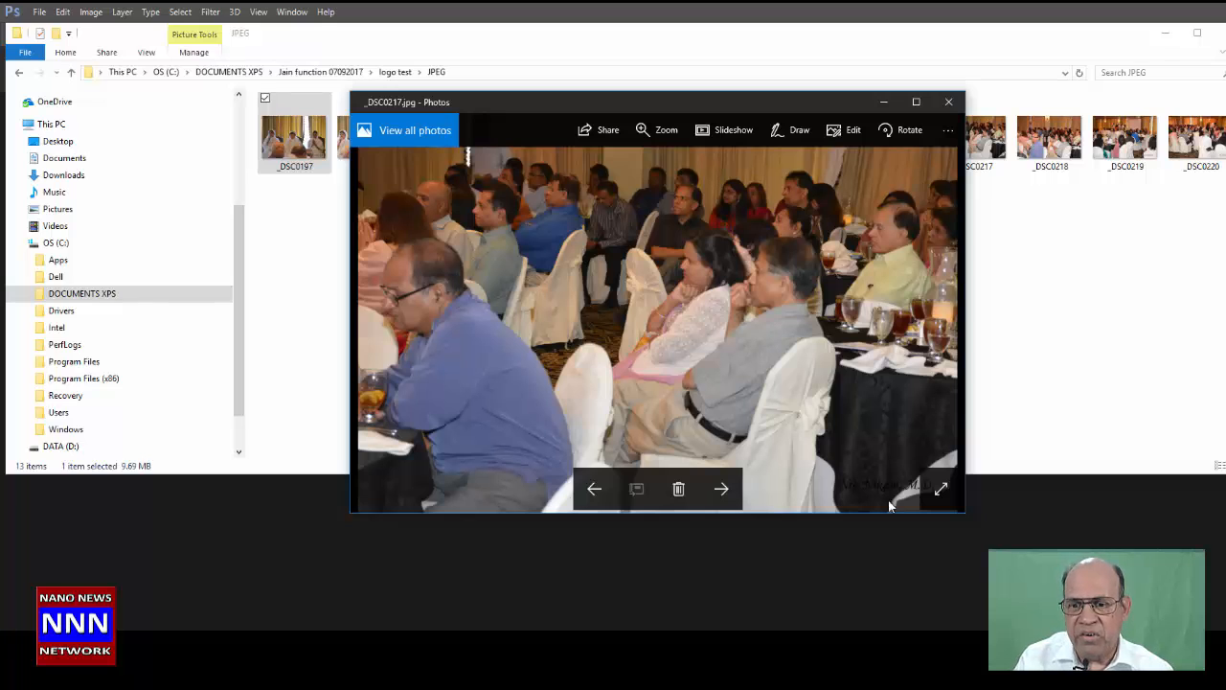
mouse_move(941, 488)
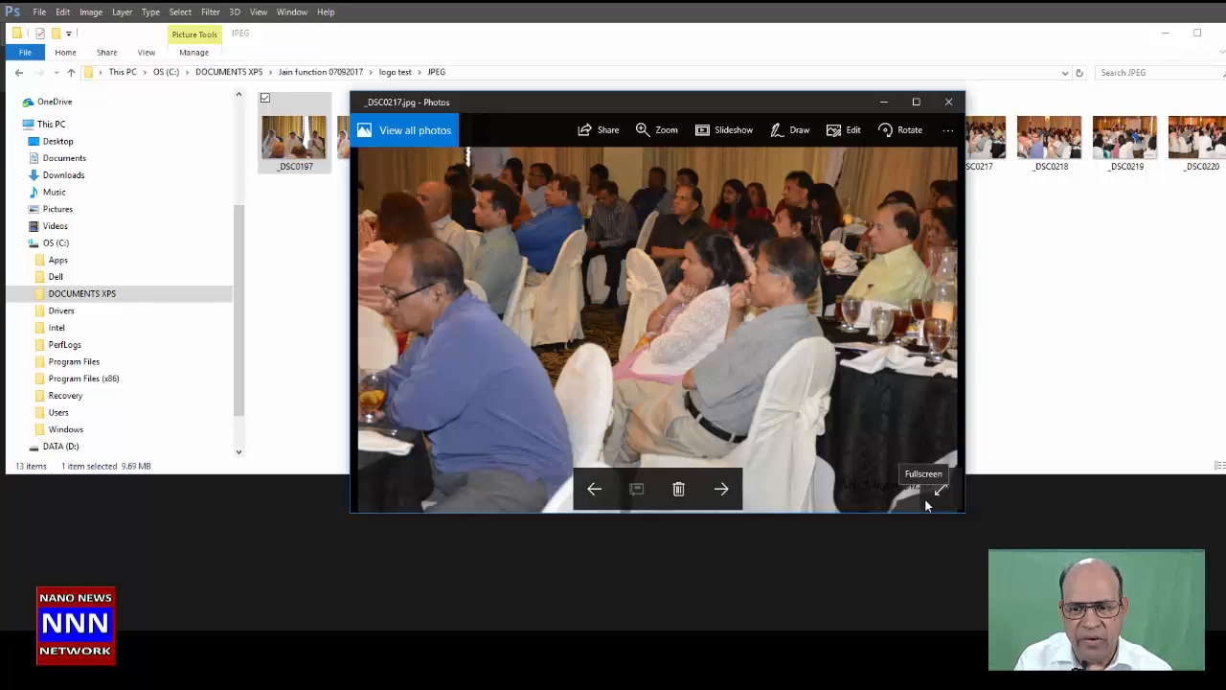
click(948, 102)
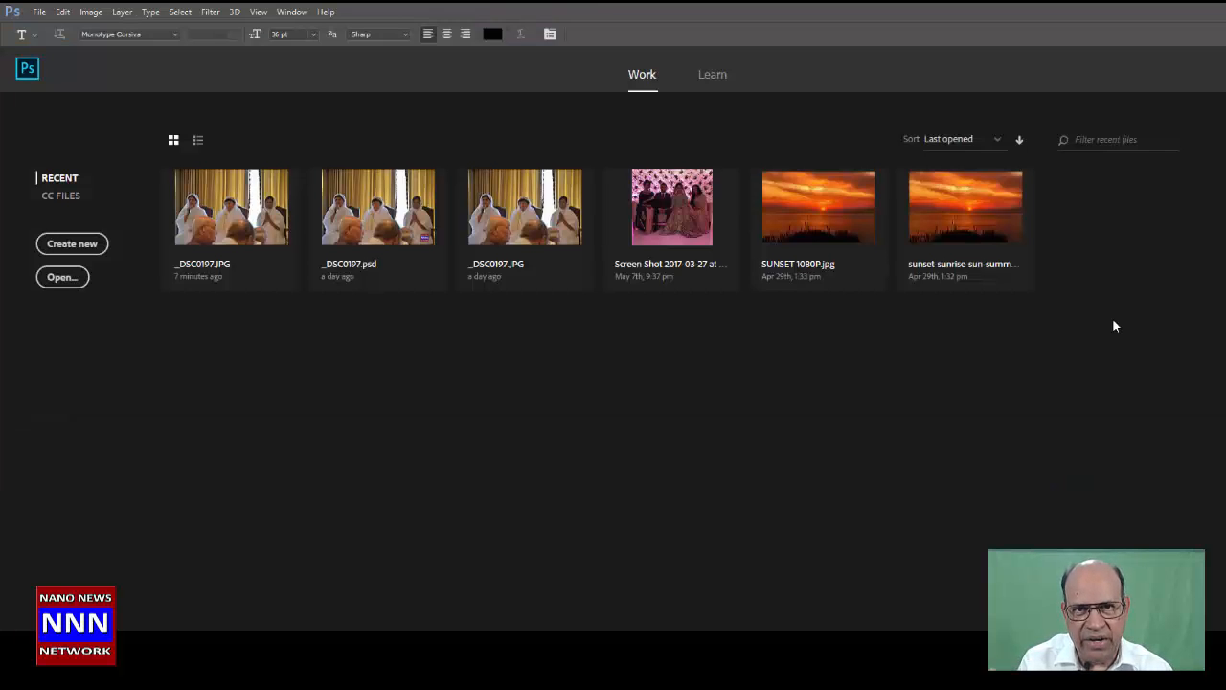
mouse_move(975, 436)
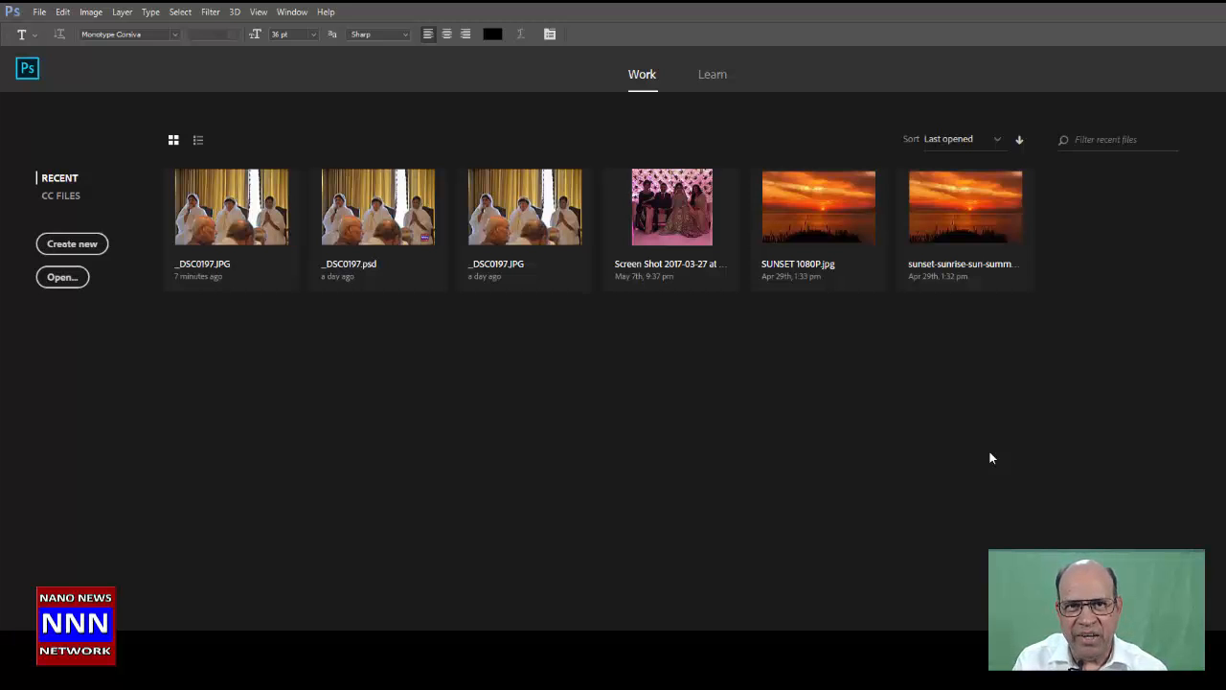
mouse_move(991, 466)
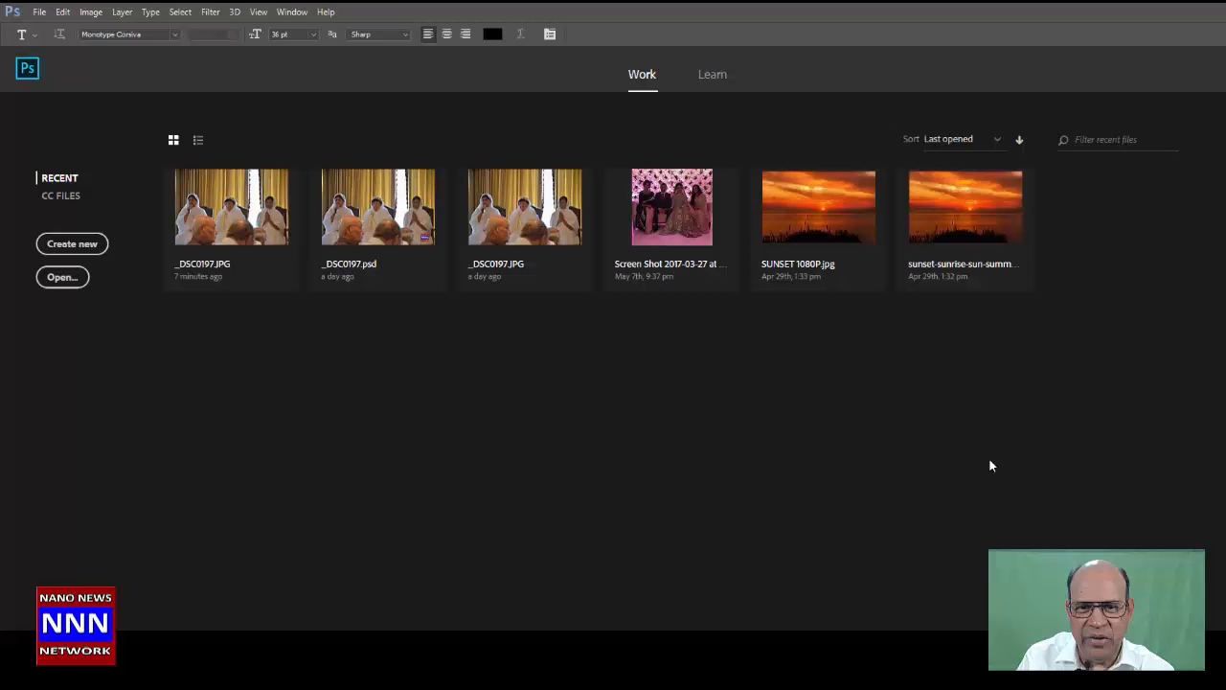